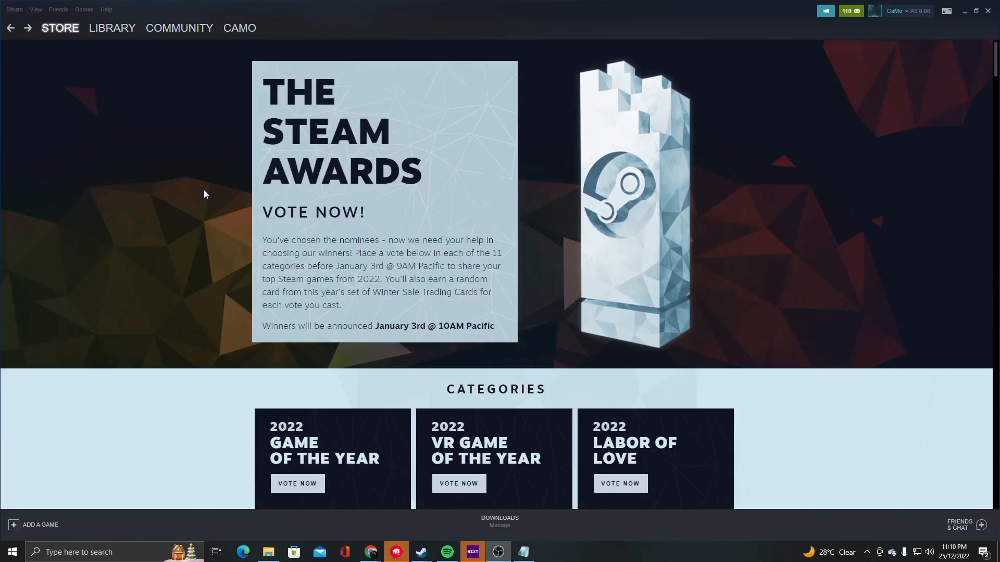
Vote ELDEN RING as 2022 Game of the Year and close the earned-card notice.
{"action": "scroll", "scroll_direction": "down", "scroll_amount": 3}
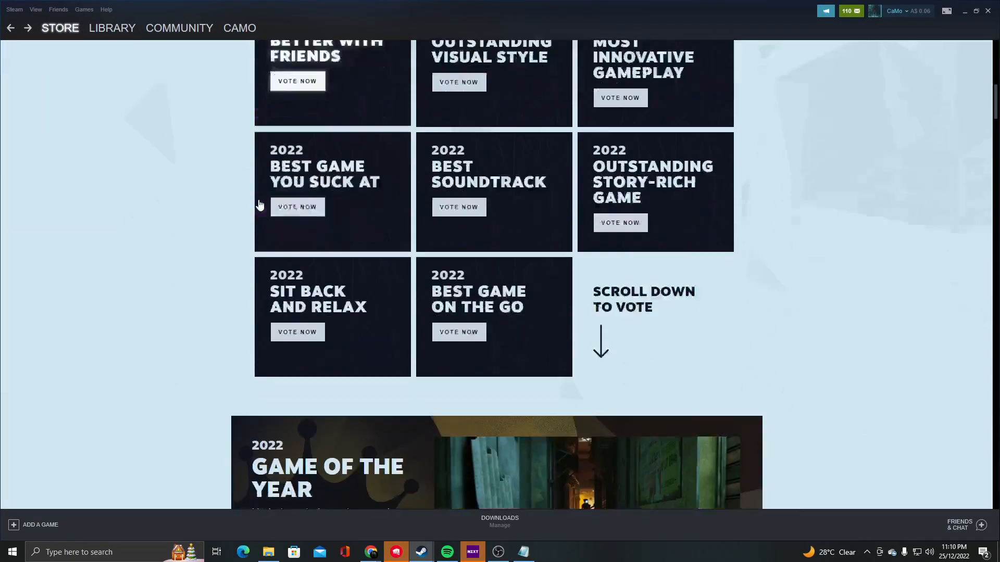
{"action": "scroll", "scroll_direction": "down", "scroll_amount": 3}
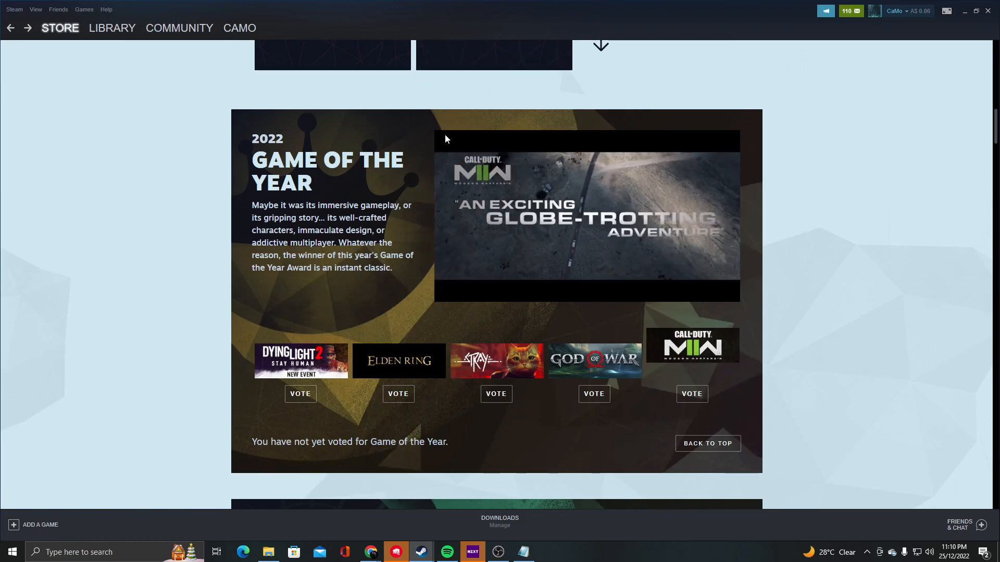
{"action": "mouse_move", "coordinate": [398, 361]}
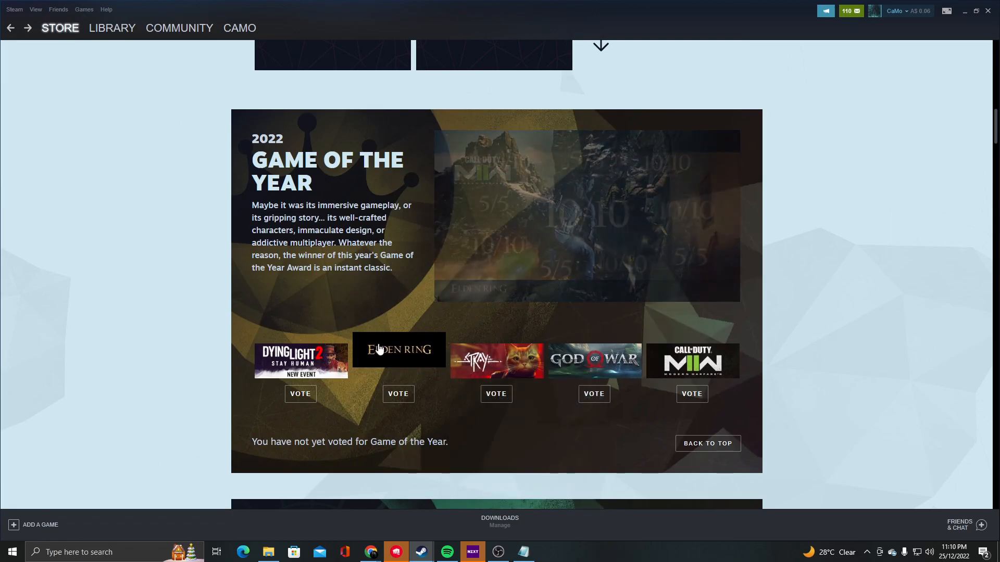
{"action": "mouse_move", "coordinate": [692, 348]}
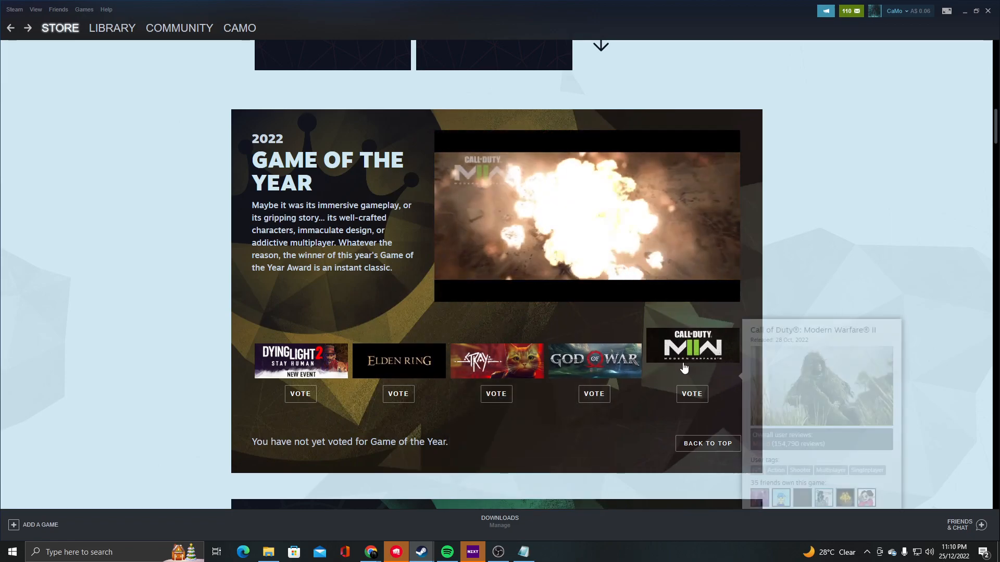
{"action": "mouse_move", "coordinate": [674, 338]}
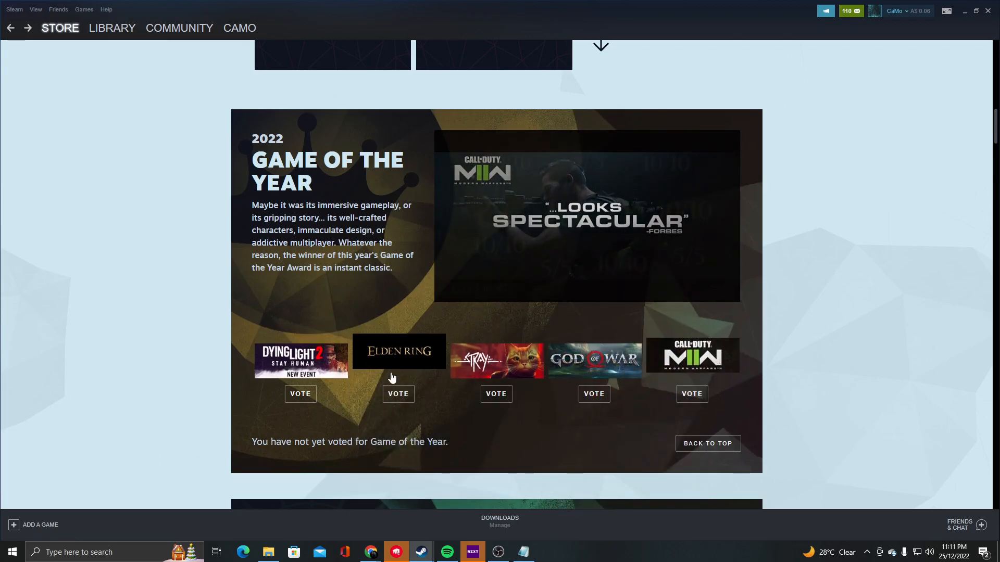
{"action": "left_click", "coordinate": [398, 394]}
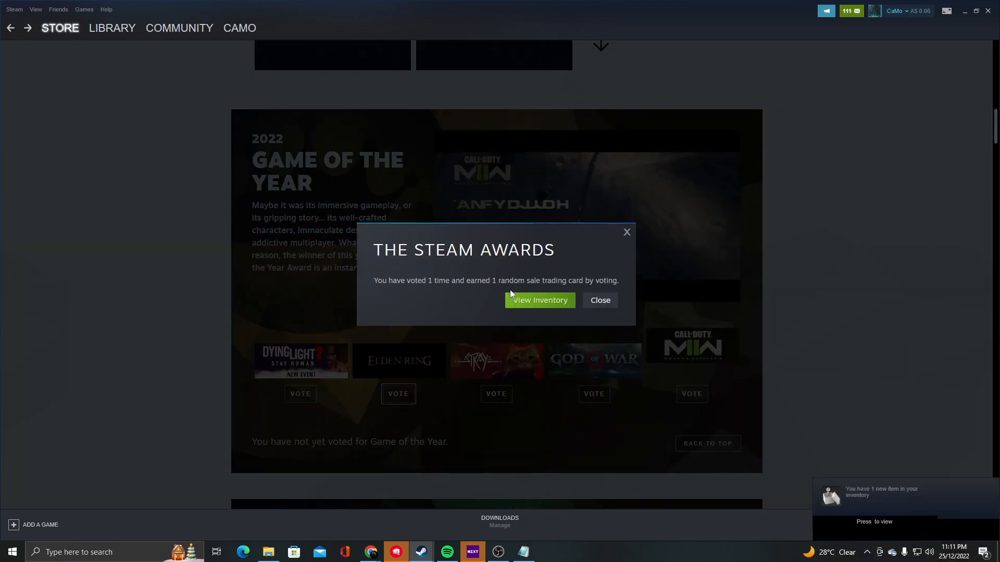
{"action": "left_click", "coordinate": [599, 301]}
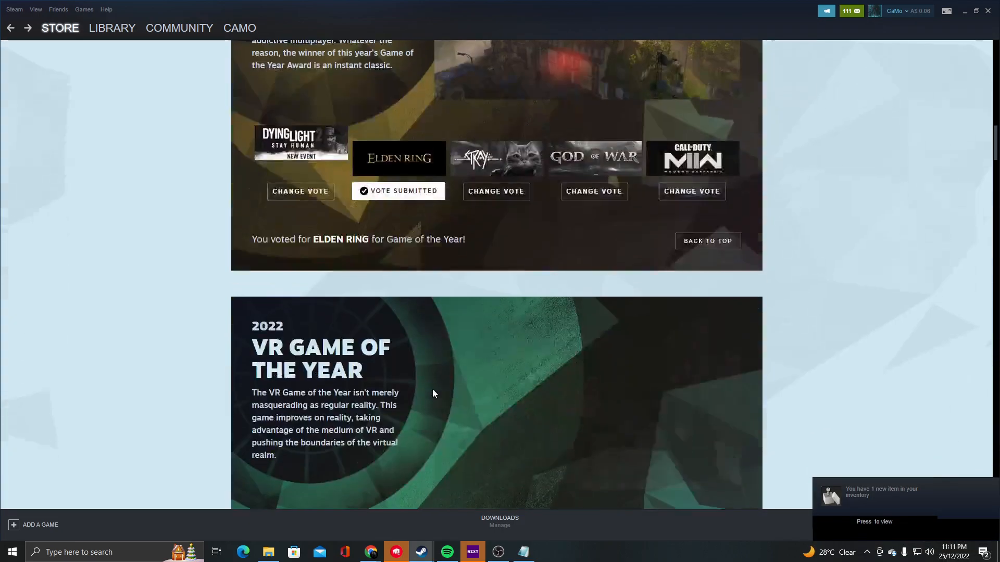
Vote BONELAB as VR Game of the Year and close the earned-card notice.
{"action": "scroll", "scroll_direction": "down", "scroll_amount": 3}
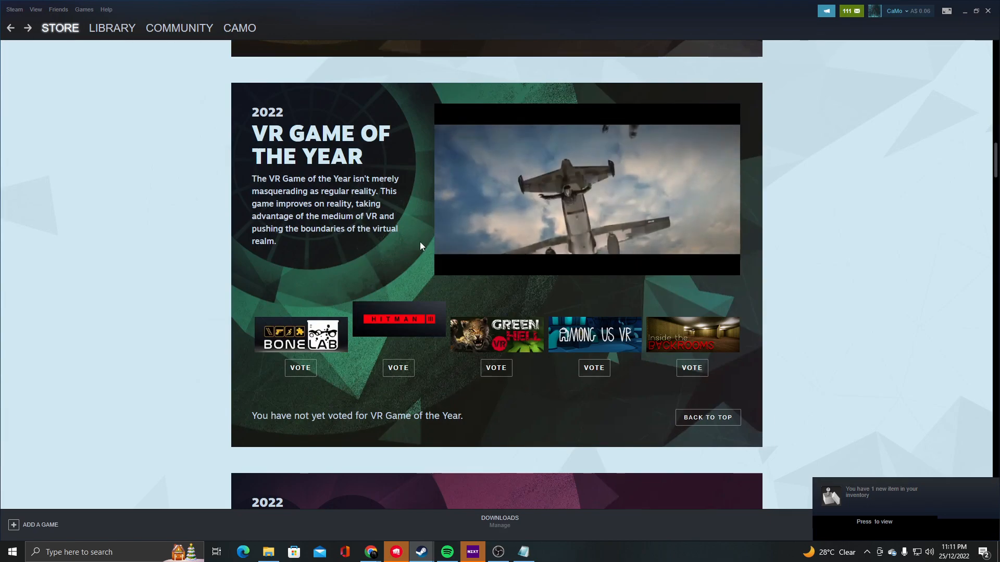
{"action": "mouse_move", "coordinate": [692, 320]}
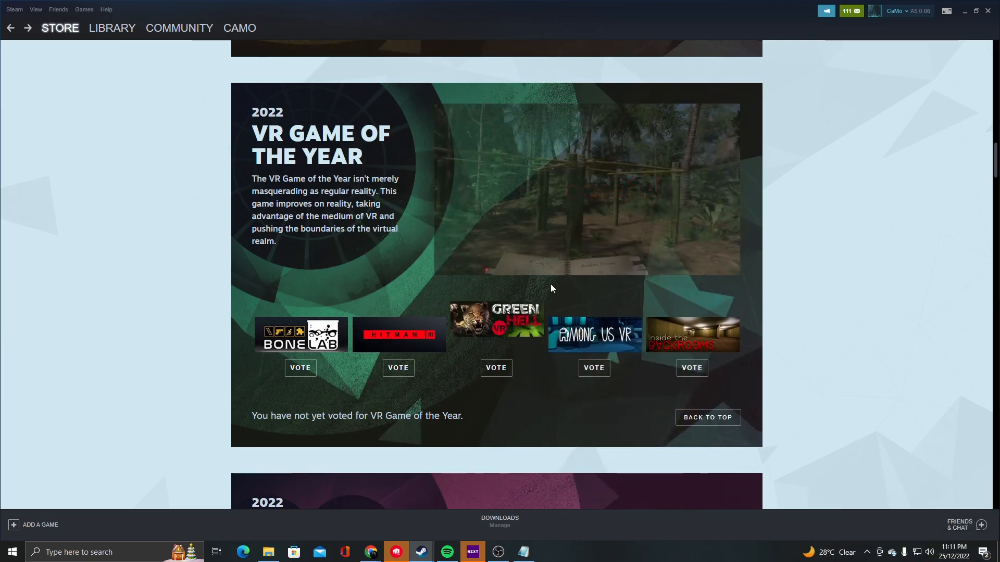
{"action": "mouse_move", "coordinate": [496, 322]}
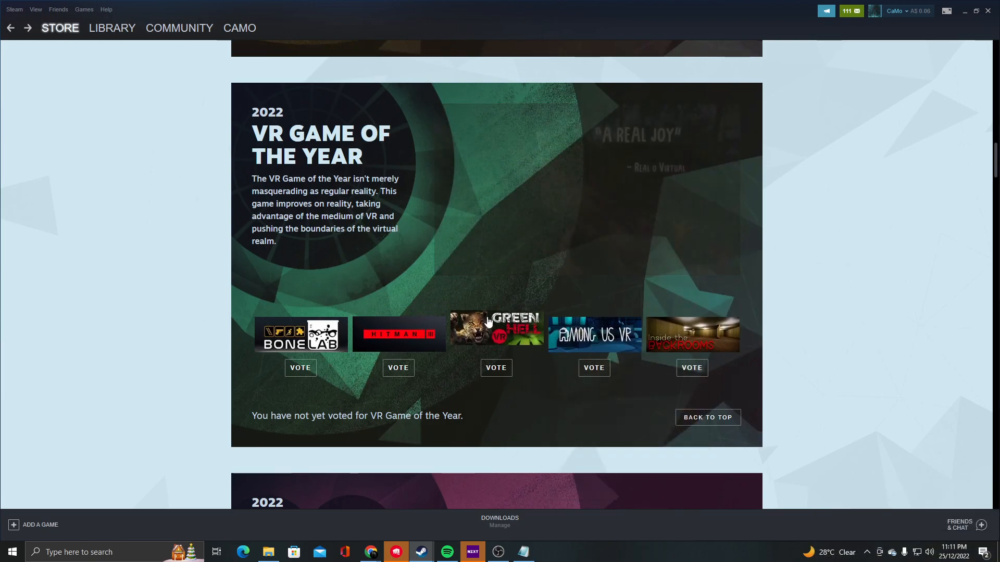
{"action": "mouse_move", "coordinate": [398, 333]}
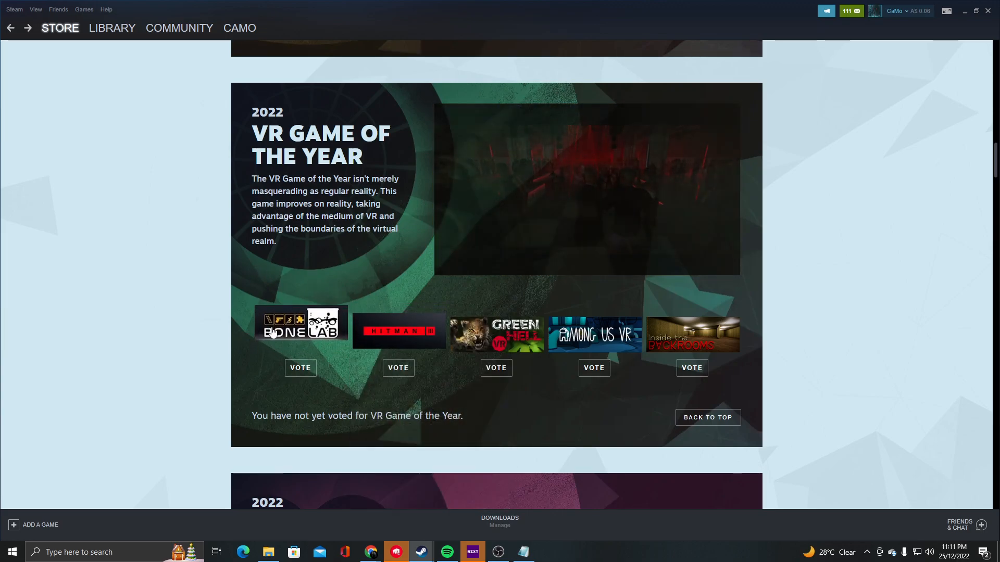
{"action": "mouse_move", "coordinate": [399, 319]}
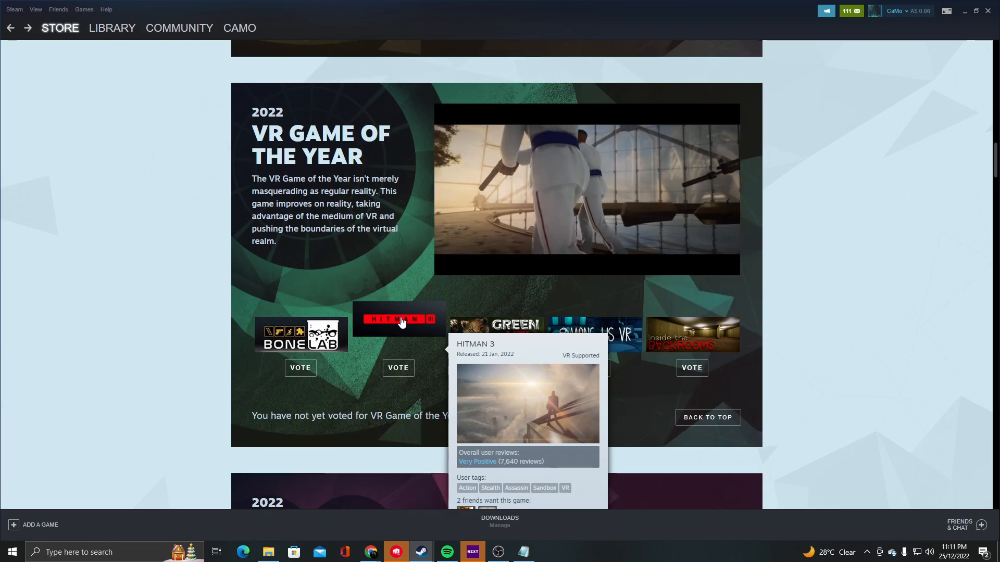
{"action": "mouse_move", "coordinate": [579, 309]}
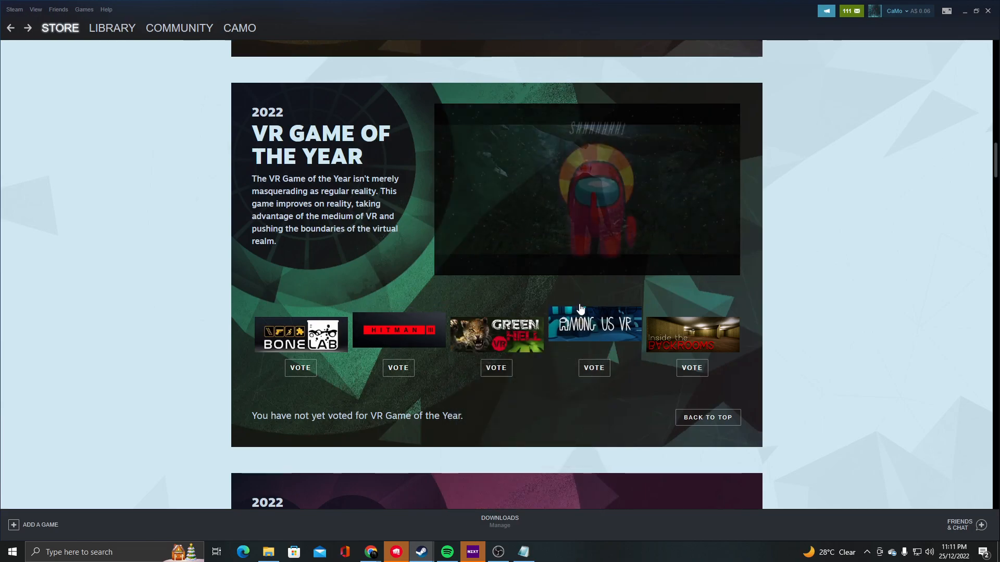
{"action": "mouse_move", "coordinate": [593, 324]}
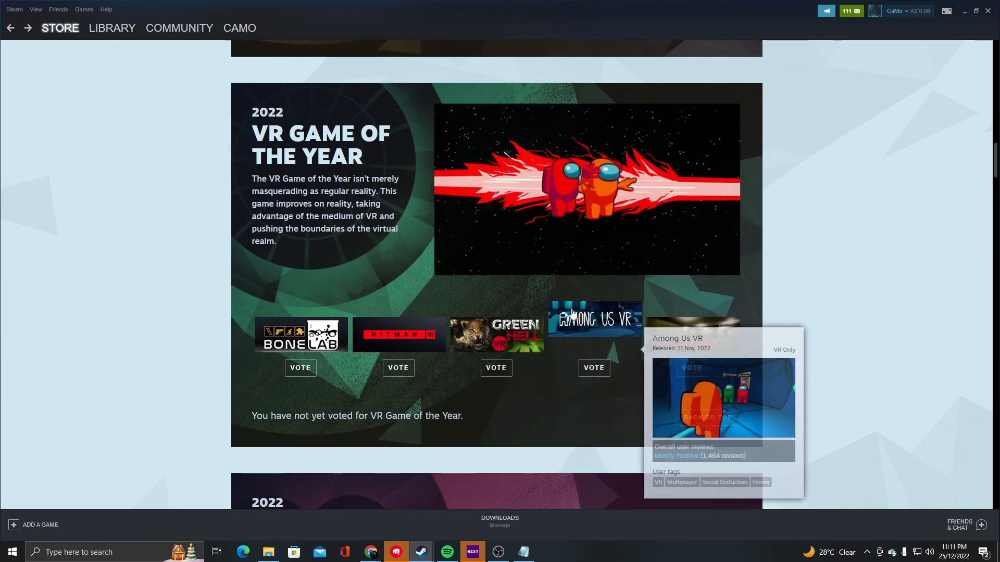
{"action": "left_click", "coordinate": [593, 367]}
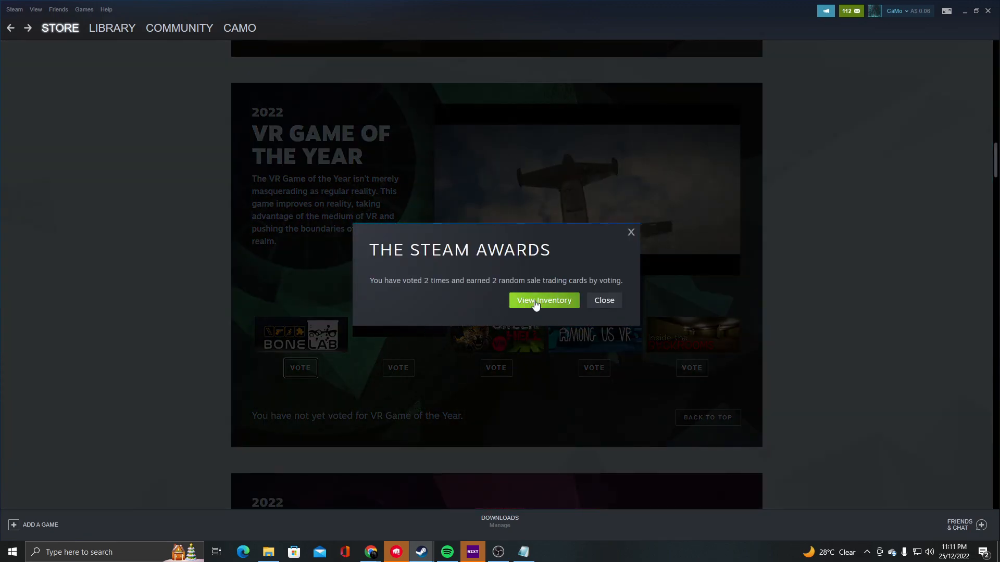
{"action": "left_click", "coordinate": [603, 300]}
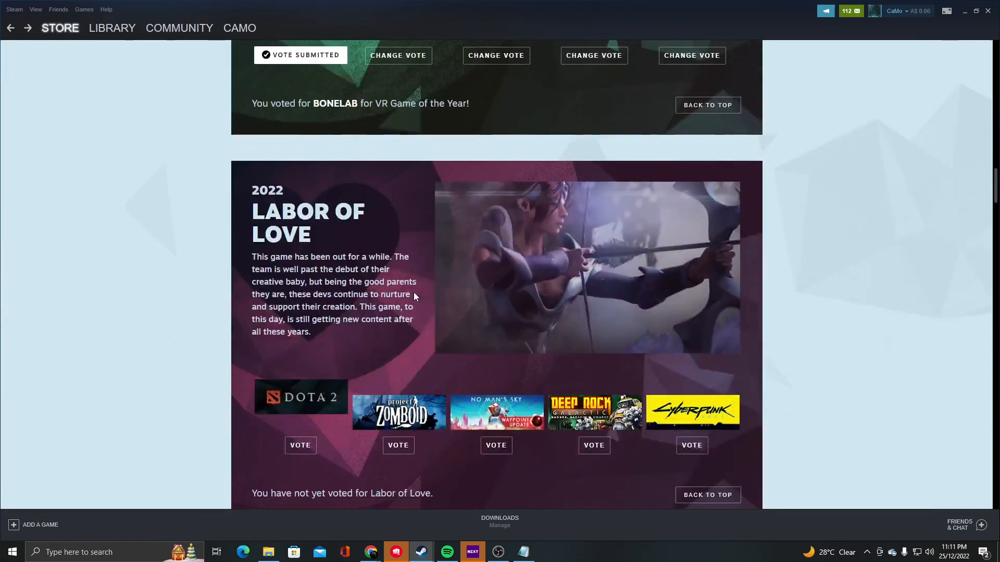
Vote No Man's Sky for Labor of Love and continue down the awards page.
{"action": "scroll", "scroll_direction": "down", "scroll_amount": 3}
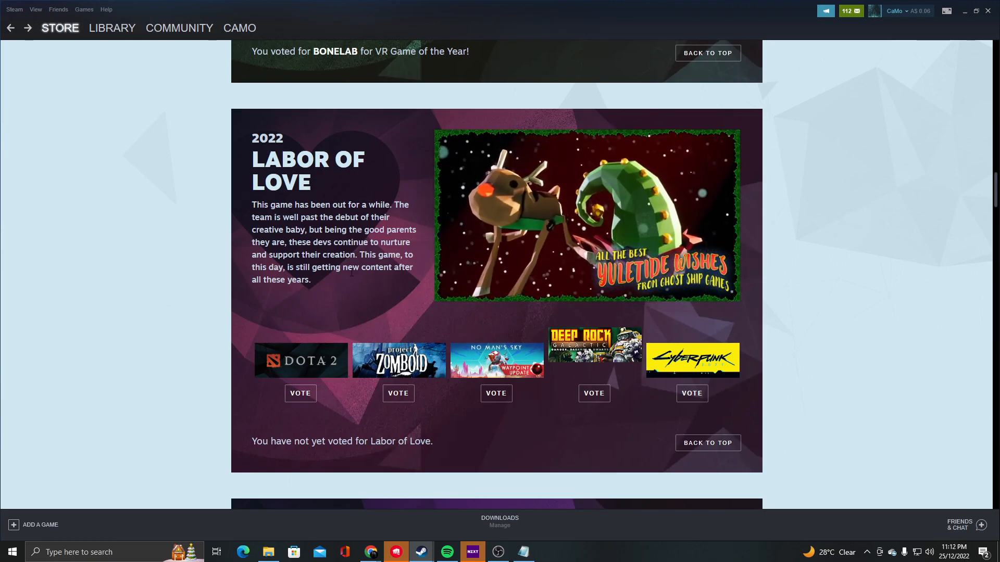
{"action": "mouse_move", "coordinate": [693, 357]}
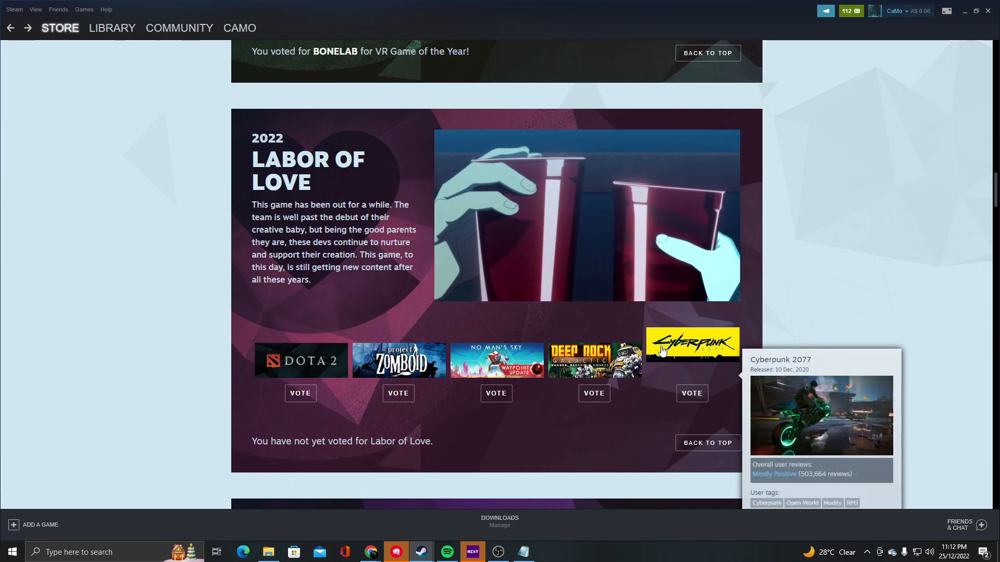
{"action": "mouse_move", "coordinate": [692, 347]}
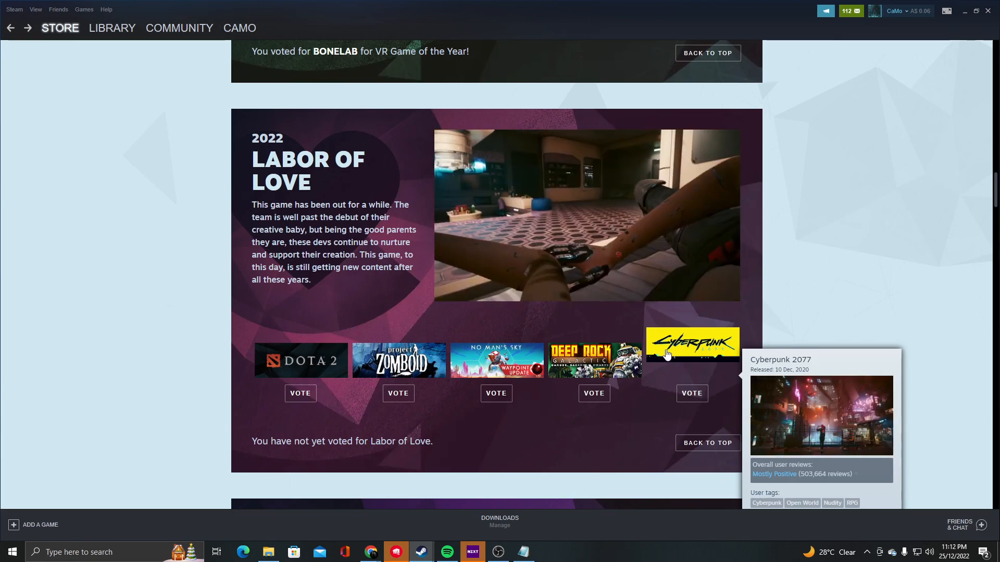
{"action": "mouse_move", "coordinate": [496, 344]}
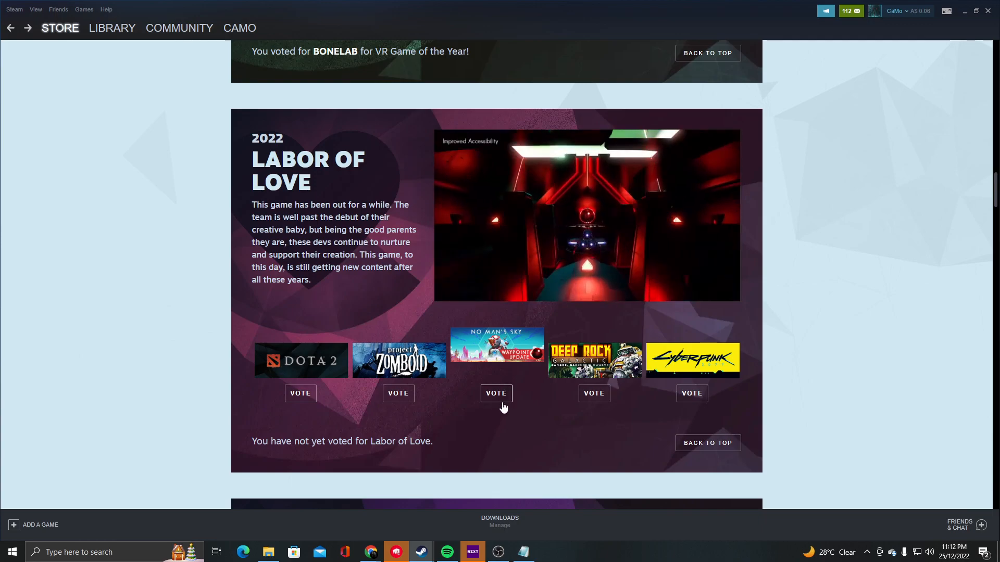
{"action": "left_click", "coordinate": [496, 393]}
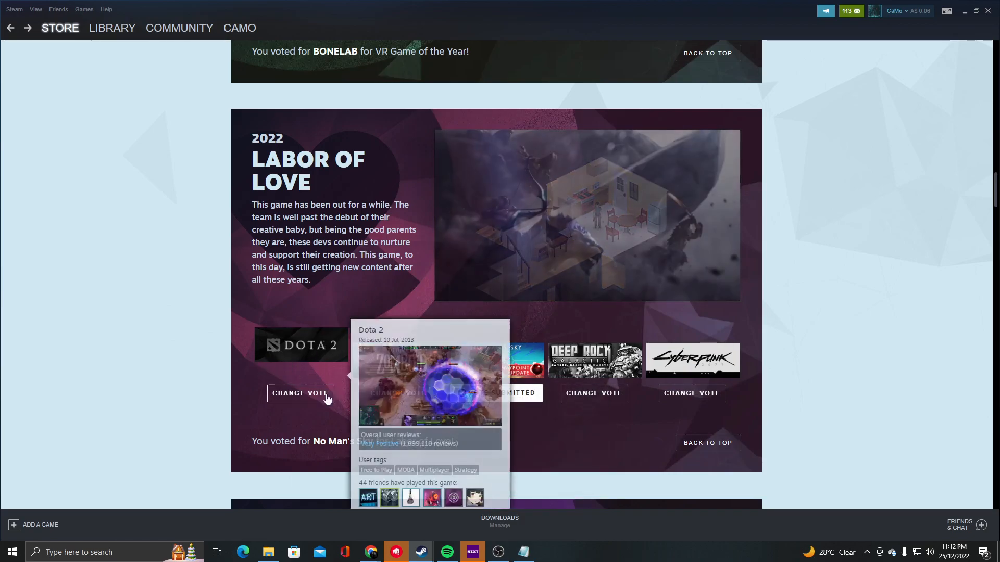
{"action": "scroll", "scroll_direction": "down", "scroll_amount": 3}
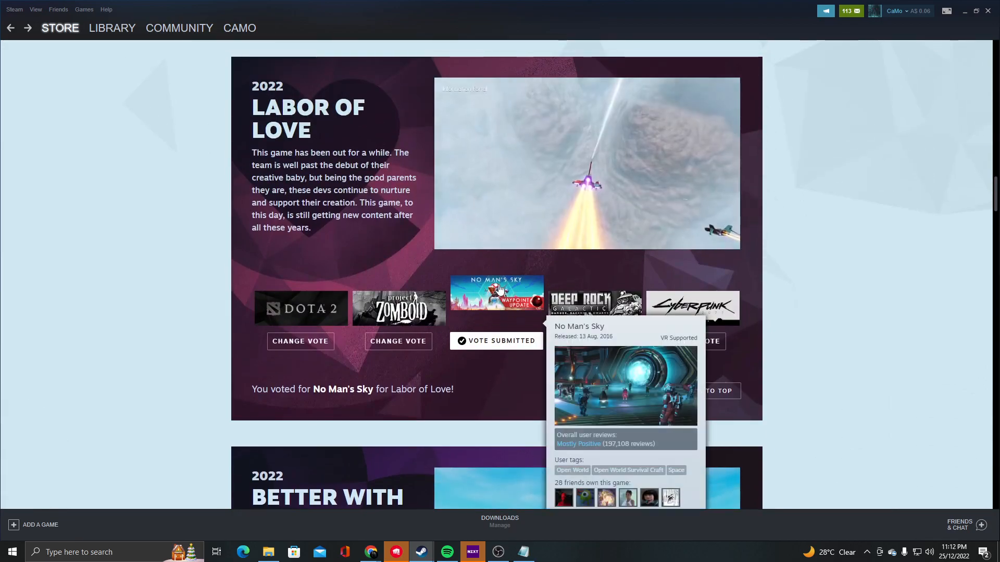
{"action": "scroll", "scroll_direction": "down", "scroll_amount": 3}
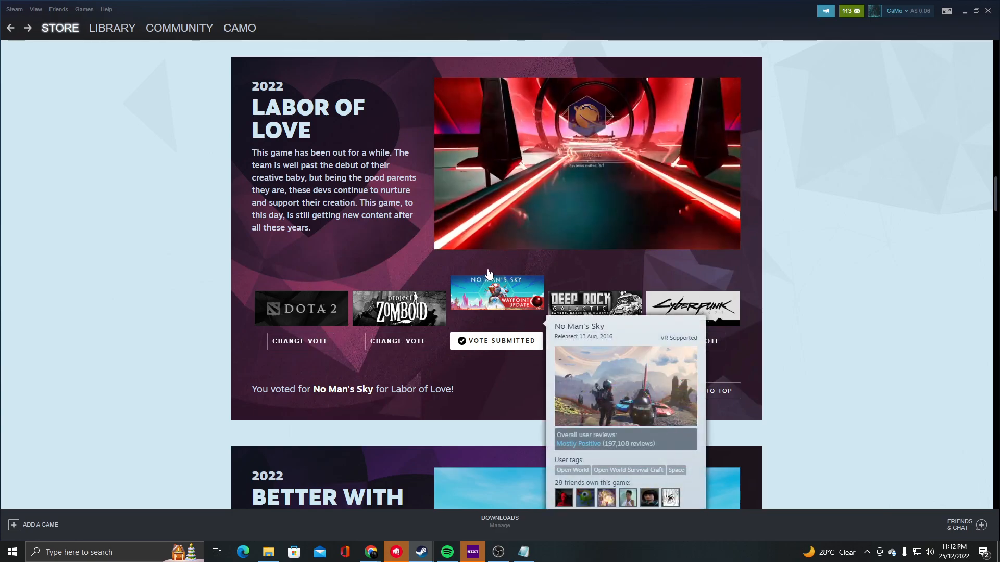
Vote Raft in the Better With Friends category.
{"action": "scroll", "scroll_direction": "down", "scroll_amount": 3}
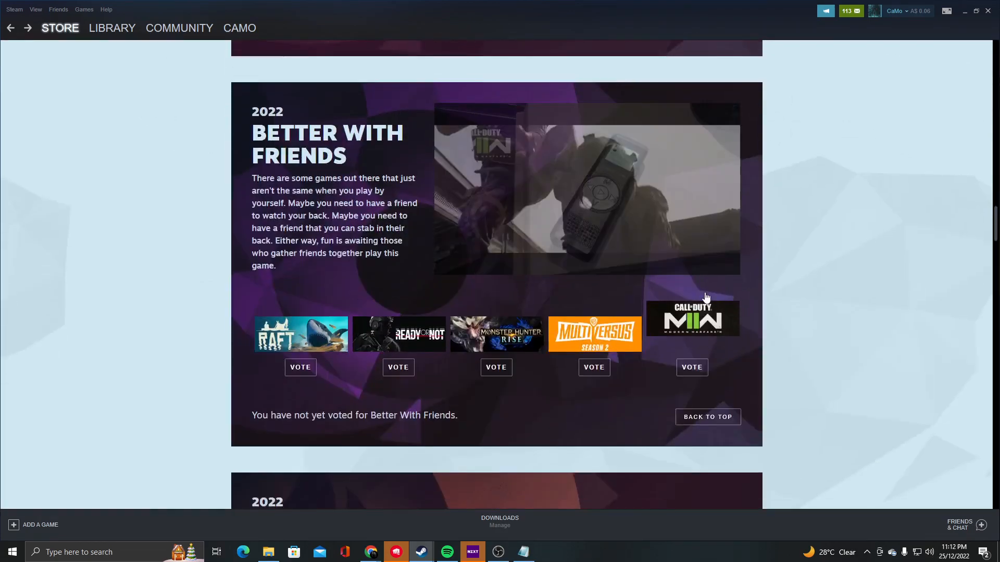
{"action": "scroll", "scroll_direction": "down", "scroll_amount": 3}
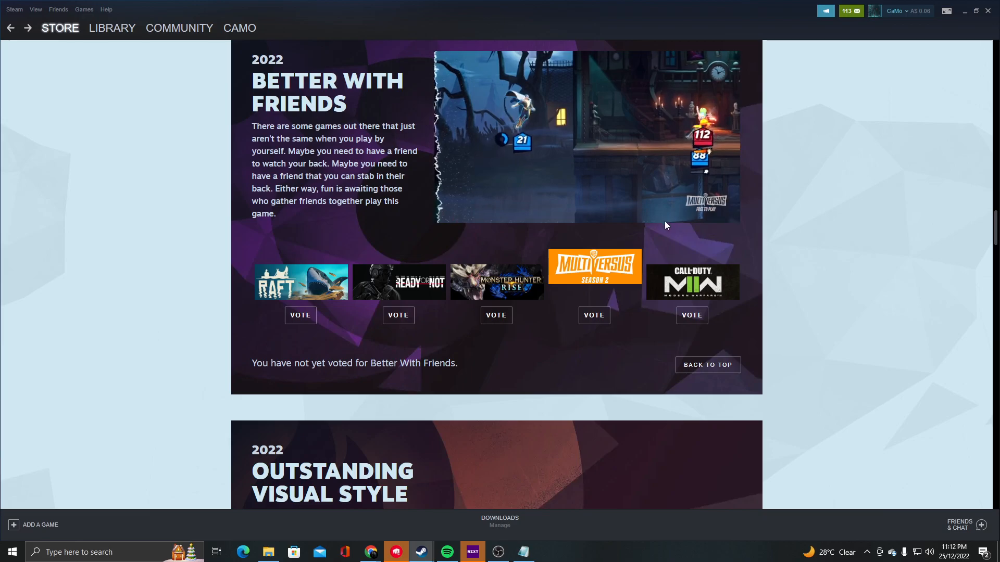
{"action": "mouse_move", "coordinate": [398, 283]}
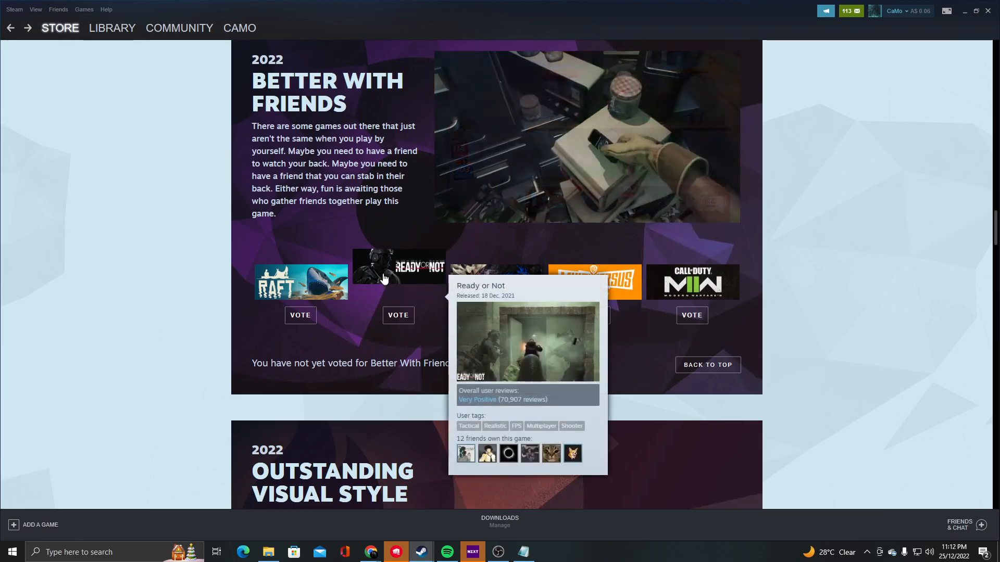
{"action": "mouse_move", "coordinate": [364, 243]}
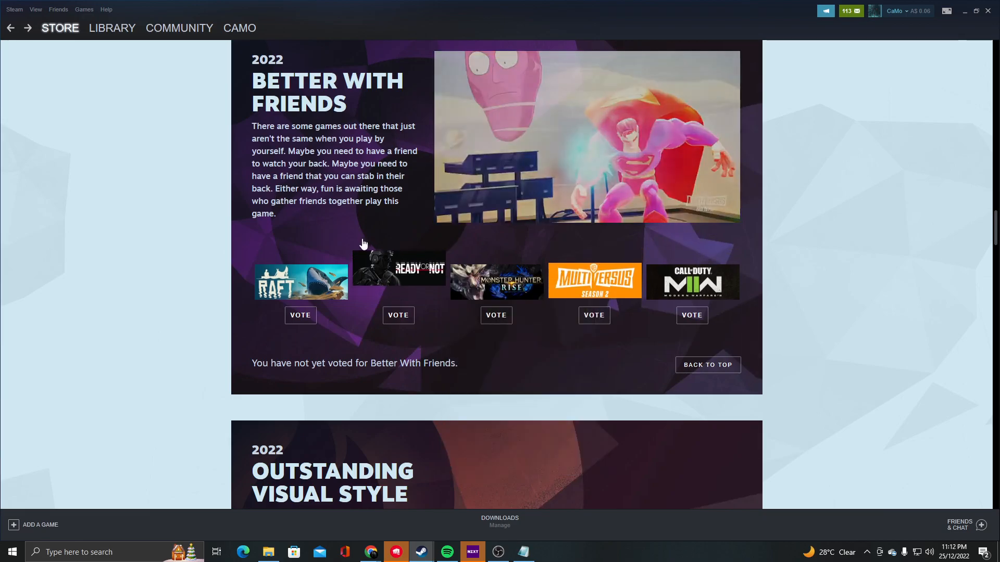
{"action": "left_click", "coordinate": [594, 281]}
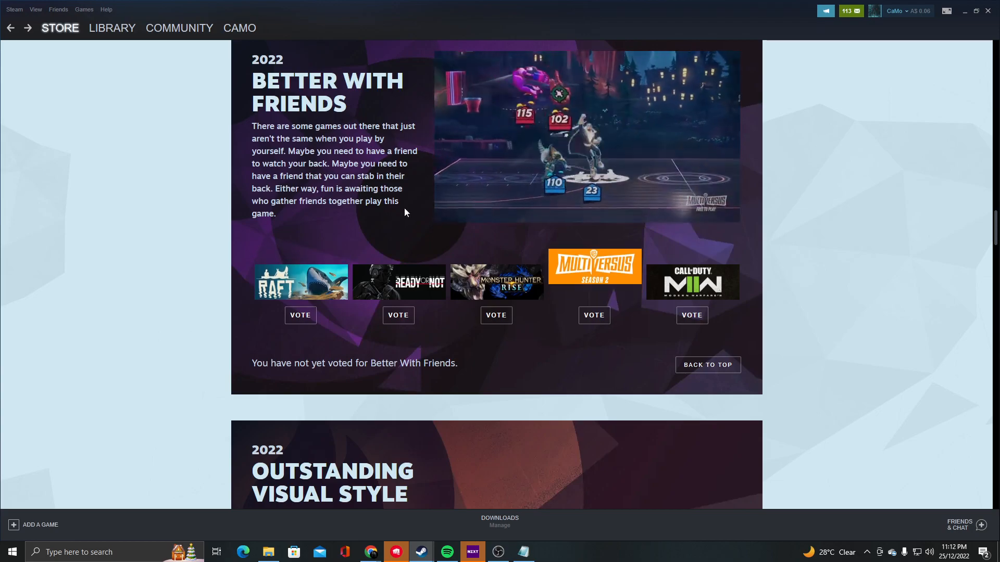
{"action": "mouse_move", "coordinate": [594, 266]}
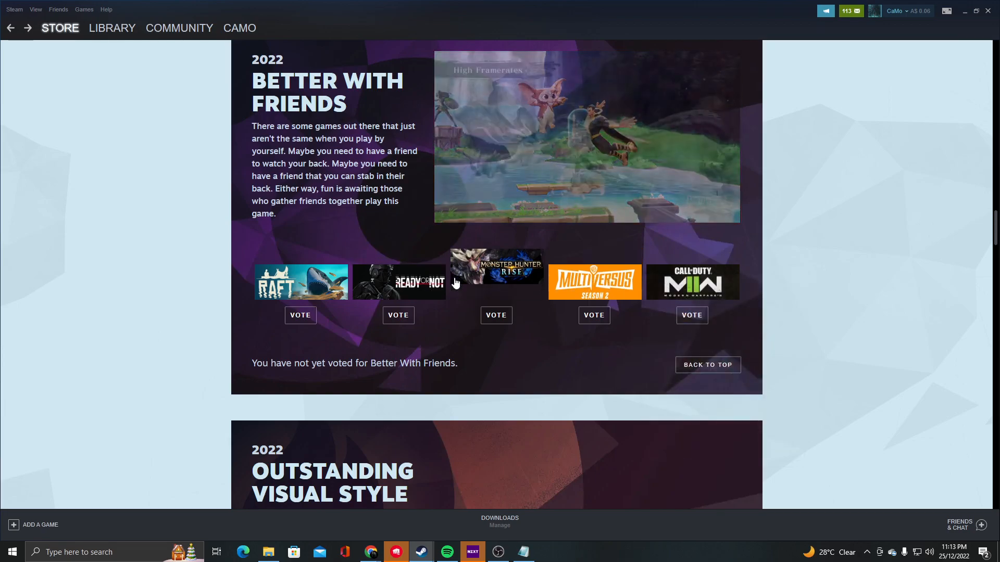
{"action": "mouse_move", "coordinate": [398, 266]}
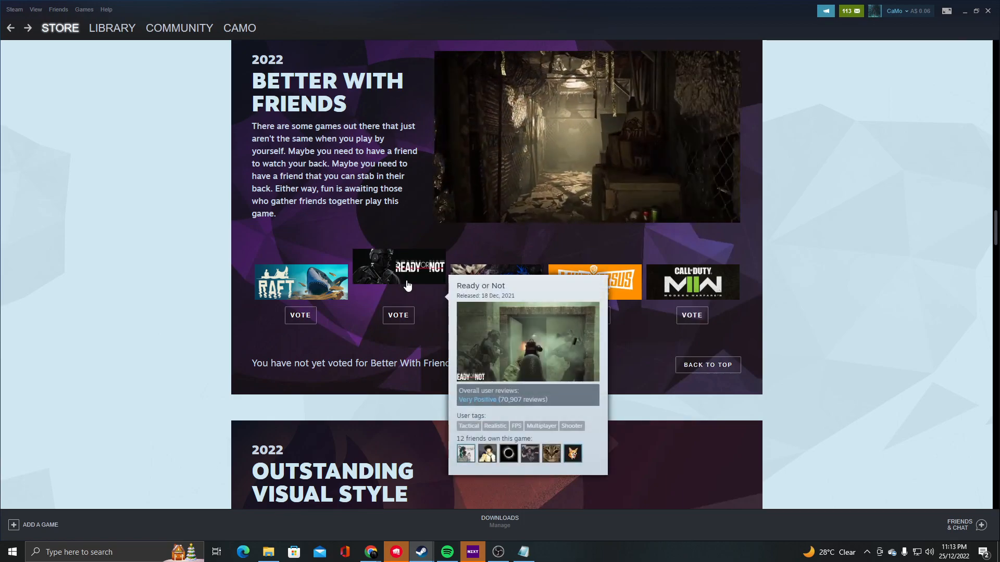
{"action": "mouse_move", "coordinate": [692, 282]}
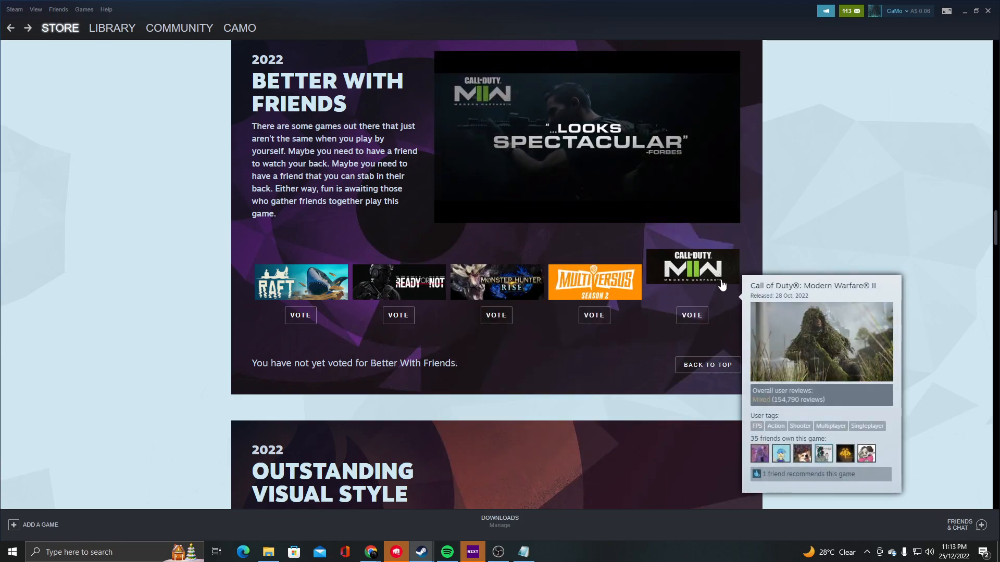
{"action": "mouse_move", "coordinate": [300, 282]}
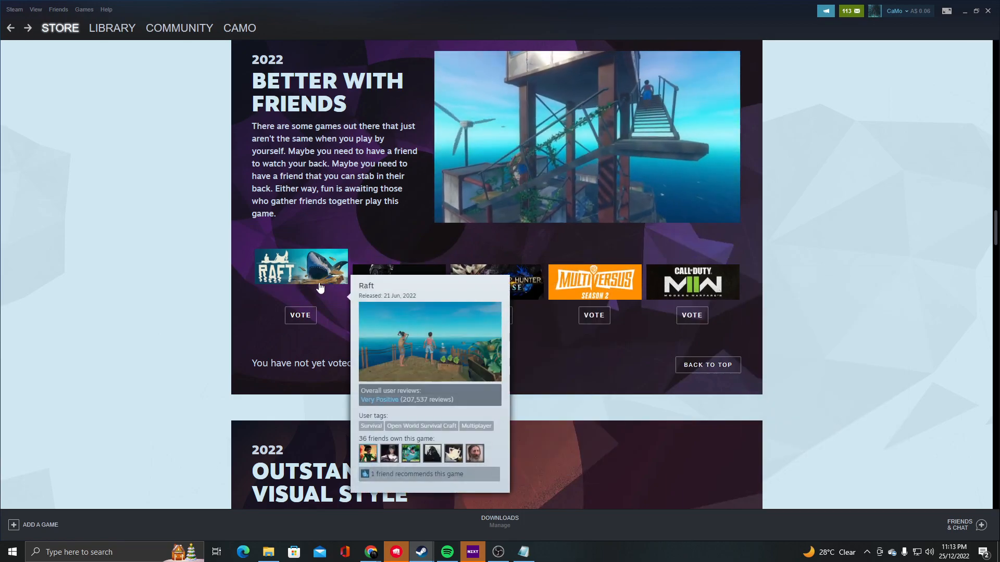
{"action": "mouse_move", "coordinate": [496, 266]}
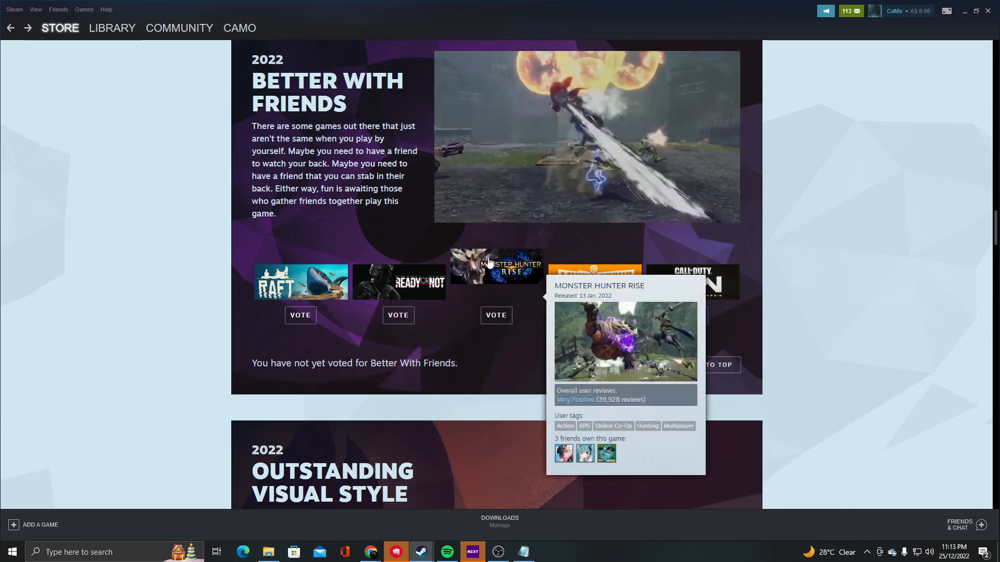
{"action": "mouse_move", "coordinate": [537, 230]}
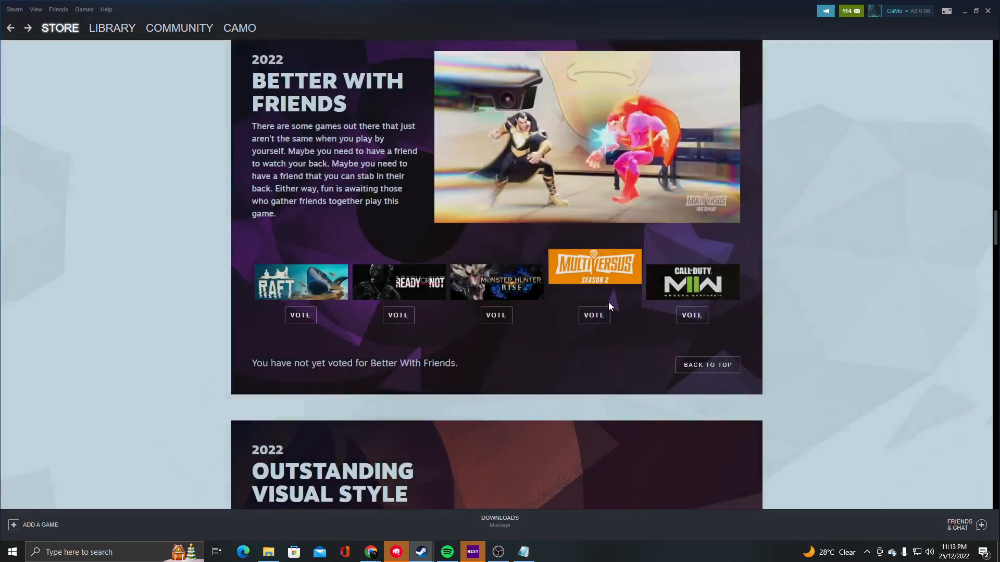
{"action": "left_click", "coordinate": [300, 315]}
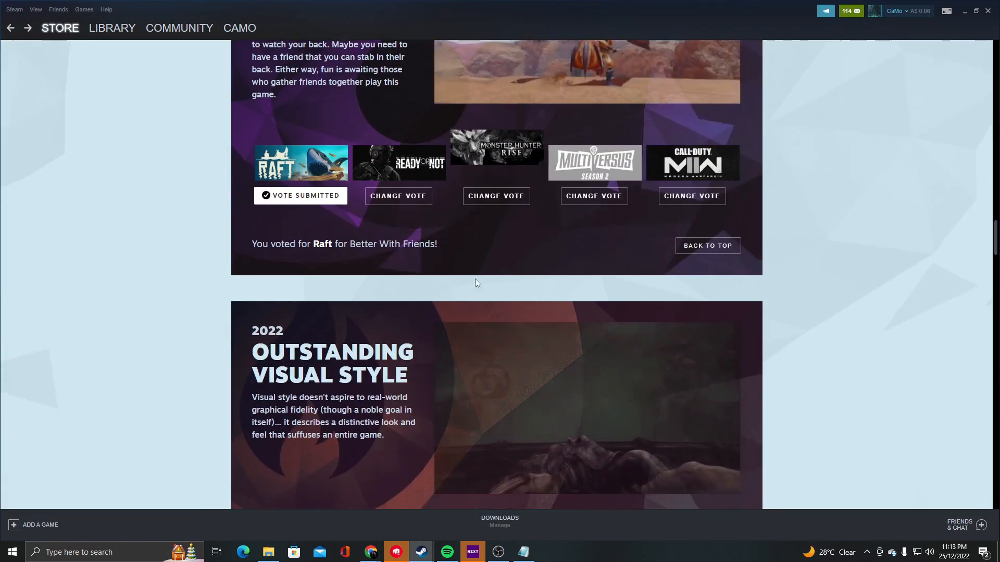
Vote Bendy and the Dark Revival for Outstanding Visual Style and close the reward notice.
{"action": "scroll", "scroll_direction": "down", "scroll_amount": 3}
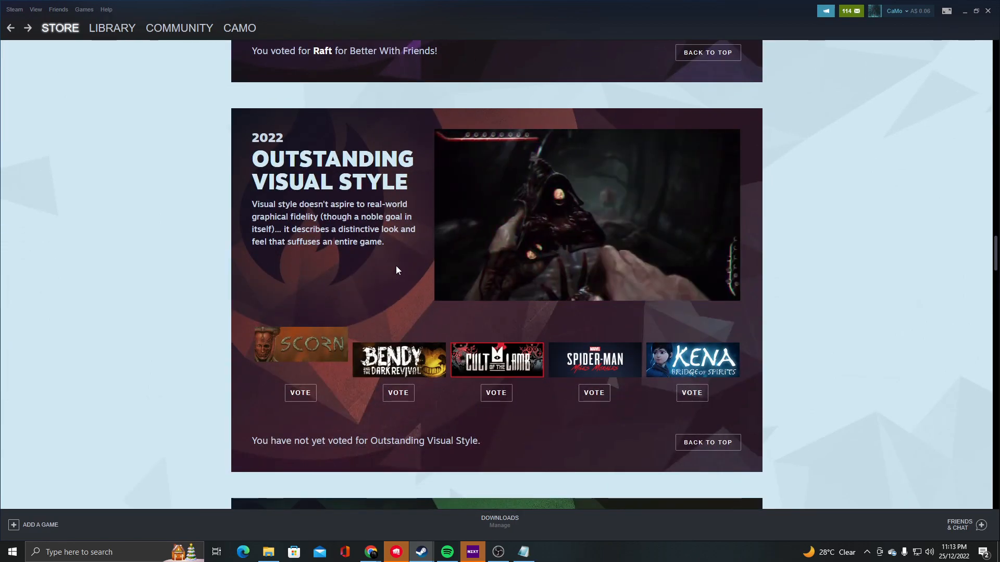
{"action": "scroll", "scroll_direction": "down", "scroll_amount": 3}
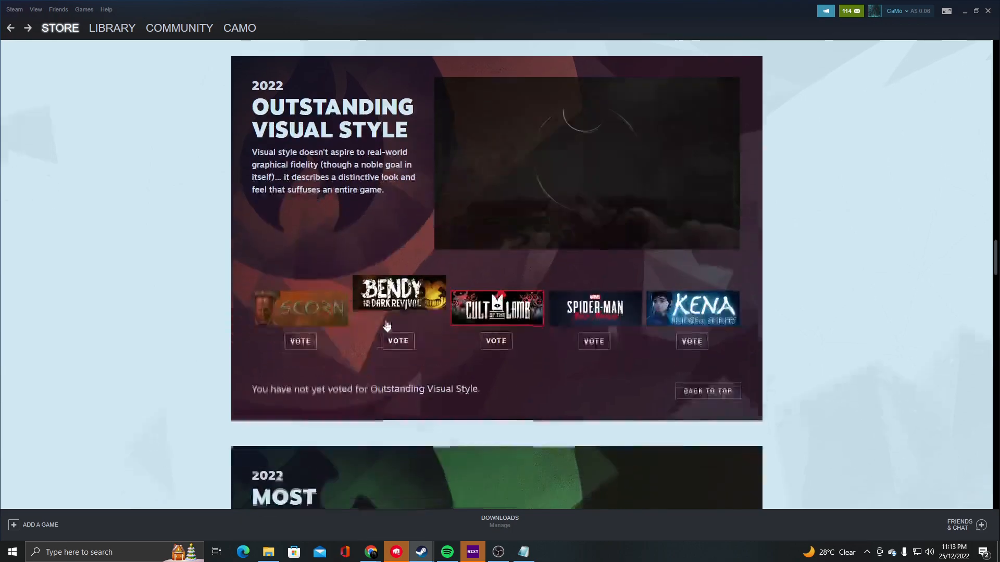
{"action": "mouse_move", "coordinate": [398, 295]}
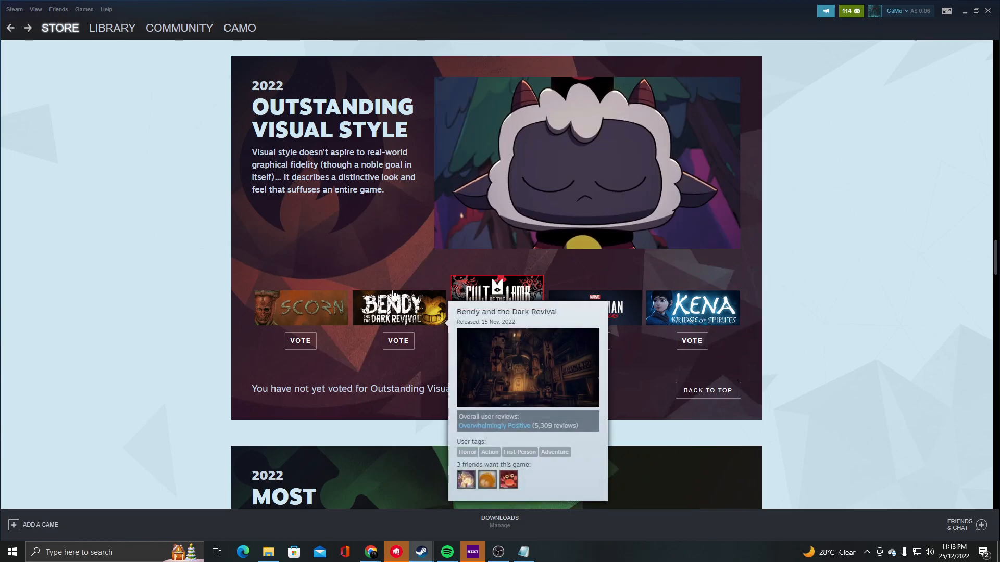
{"action": "mouse_move", "coordinate": [299, 308]}
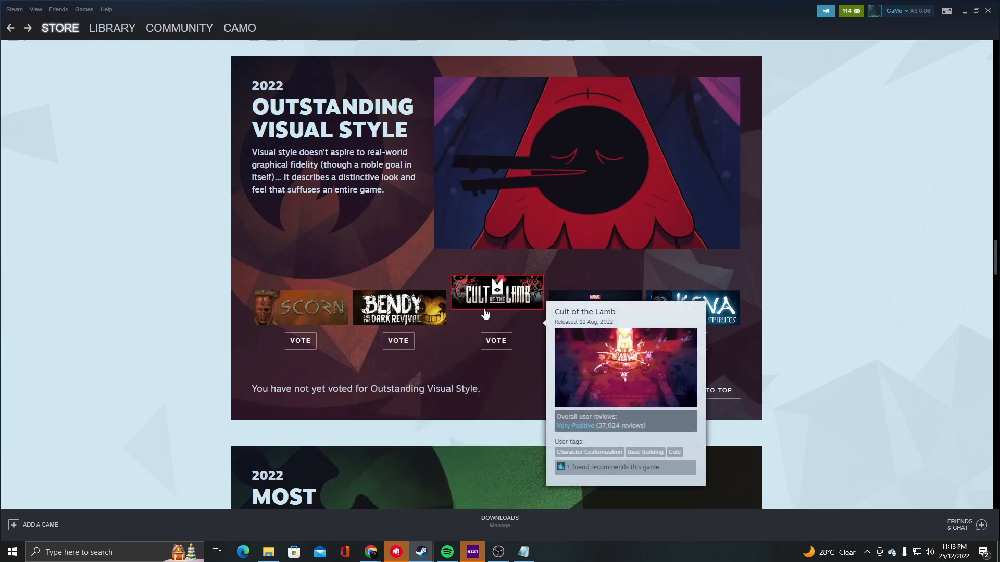
{"action": "mouse_move", "coordinate": [594, 292]}
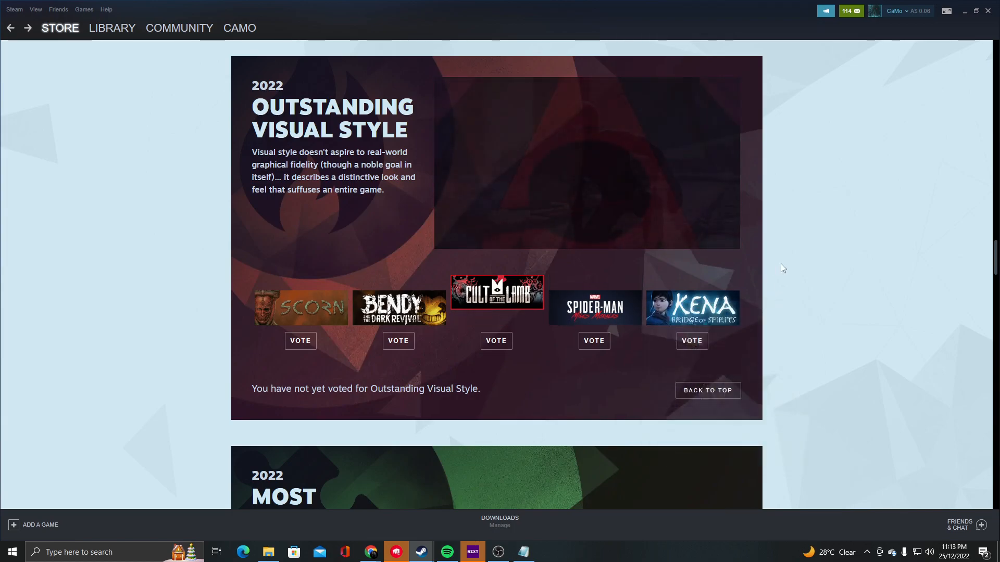
{"action": "mouse_move", "coordinate": [593, 293]}
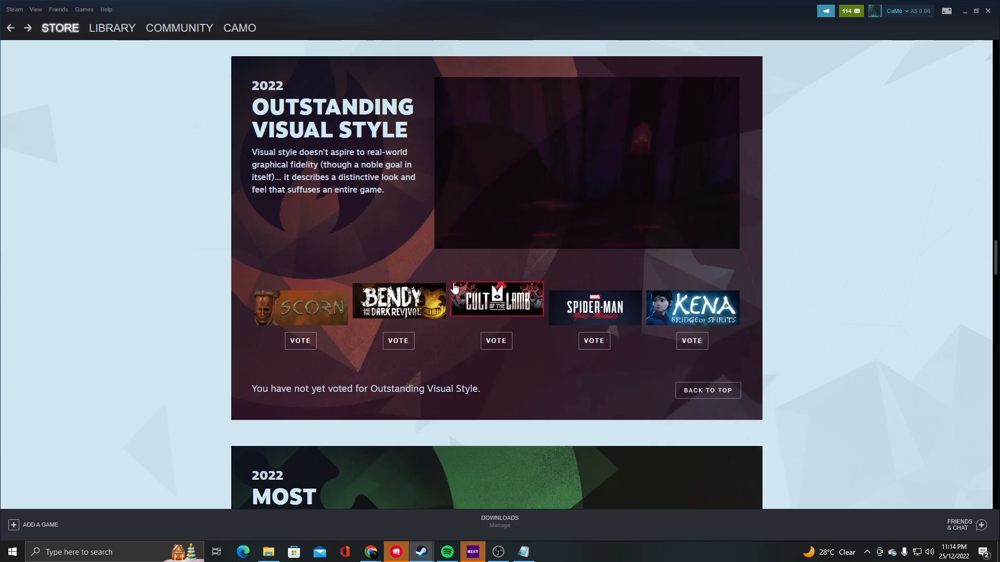
{"action": "mouse_move", "coordinate": [398, 300]}
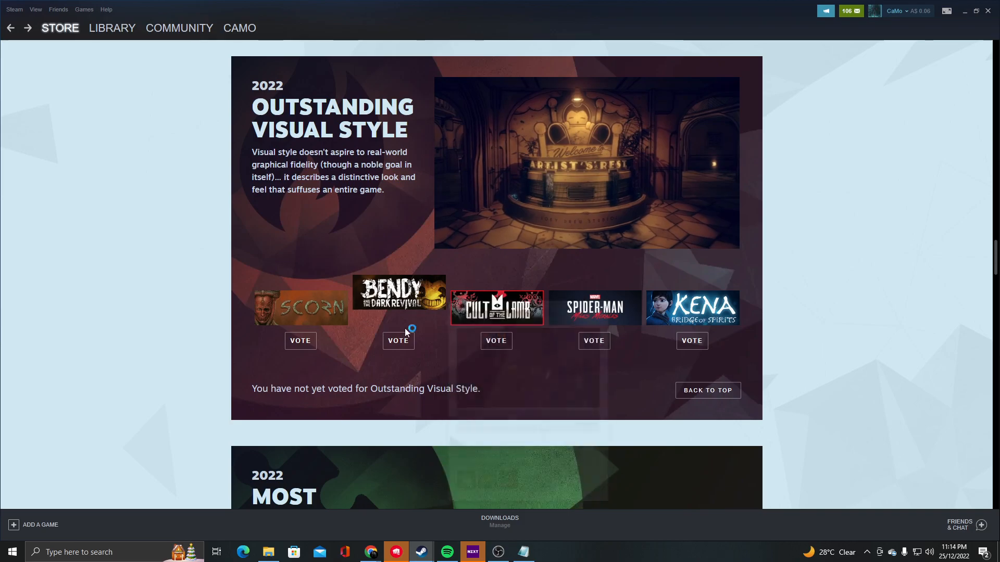
{"action": "left_click", "coordinate": [496, 308]}
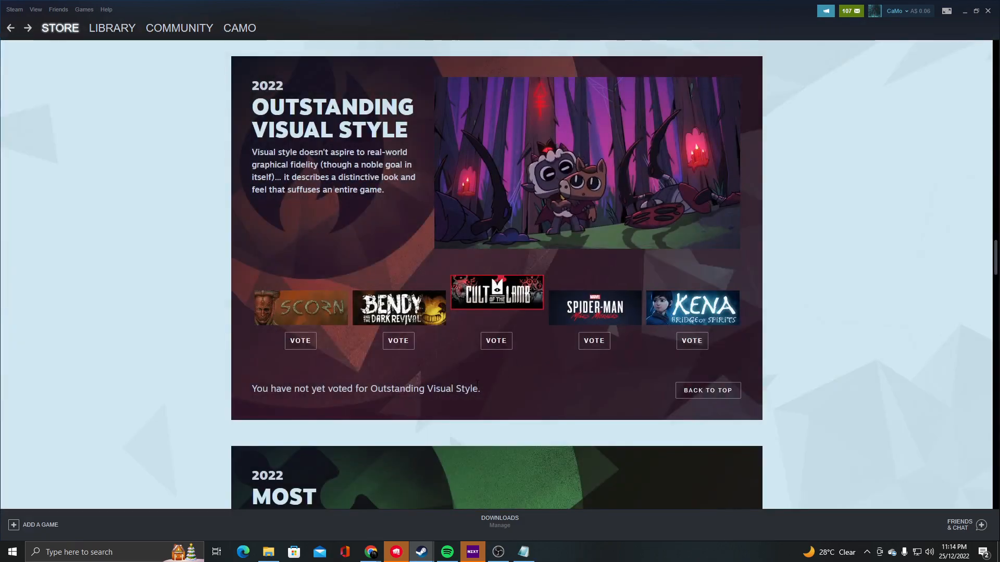
{"action": "left_click", "coordinate": [398, 341]}
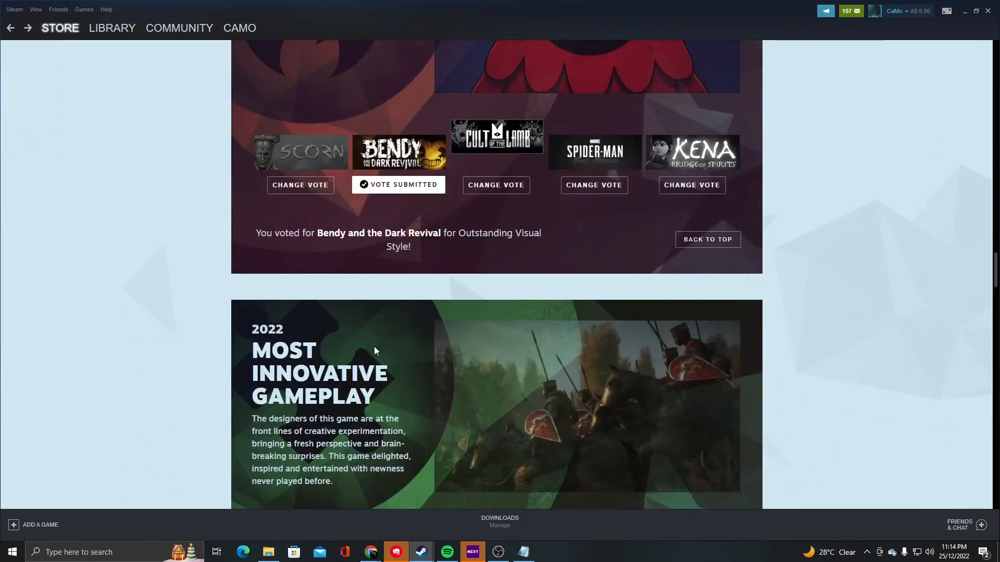
Close the Stray Most Innovative Gameplay reward notice and clear the highlighted text.
{"action": "scroll", "scroll_direction": "down", "scroll_amount": 3}
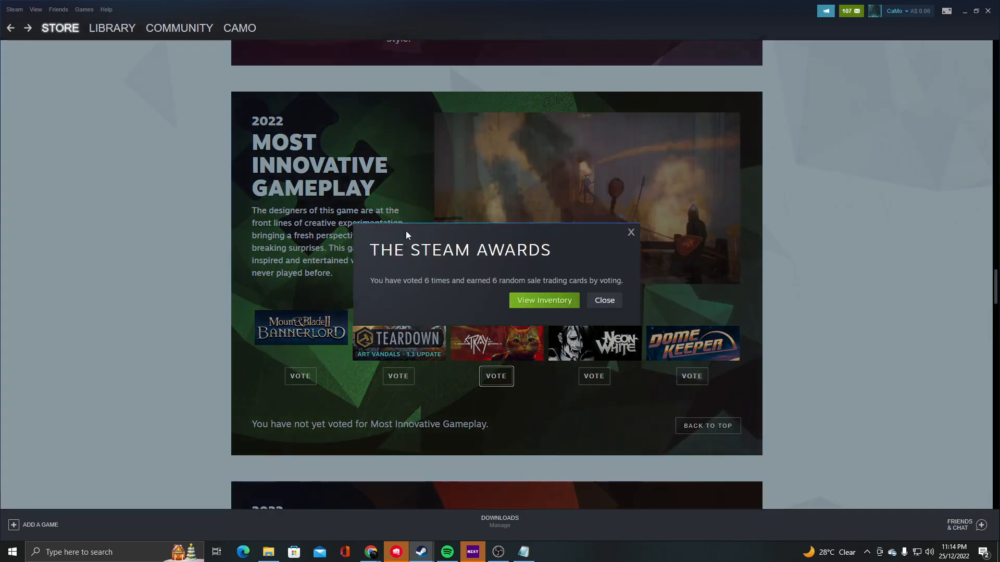
{"action": "left_click", "coordinate": [603, 300]}
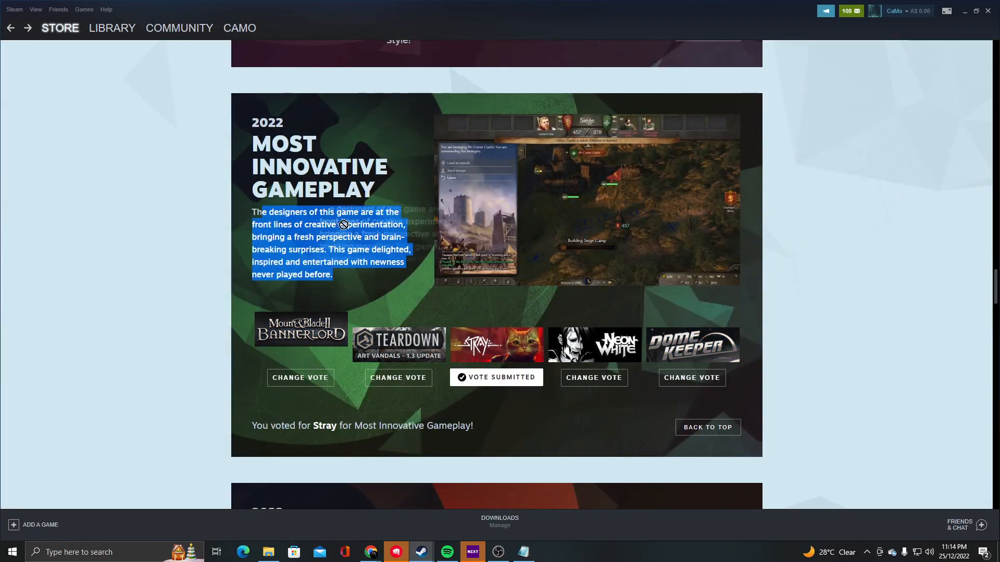
{"action": "left_click", "coordinate": [594, 344]}
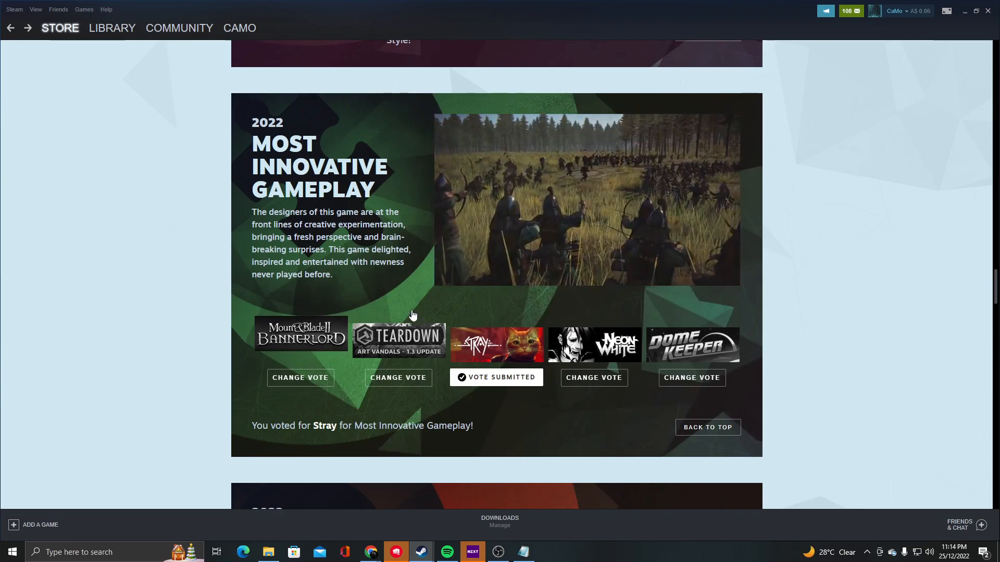
{"action": "mouse_move", "coordinate": [480, 341]}
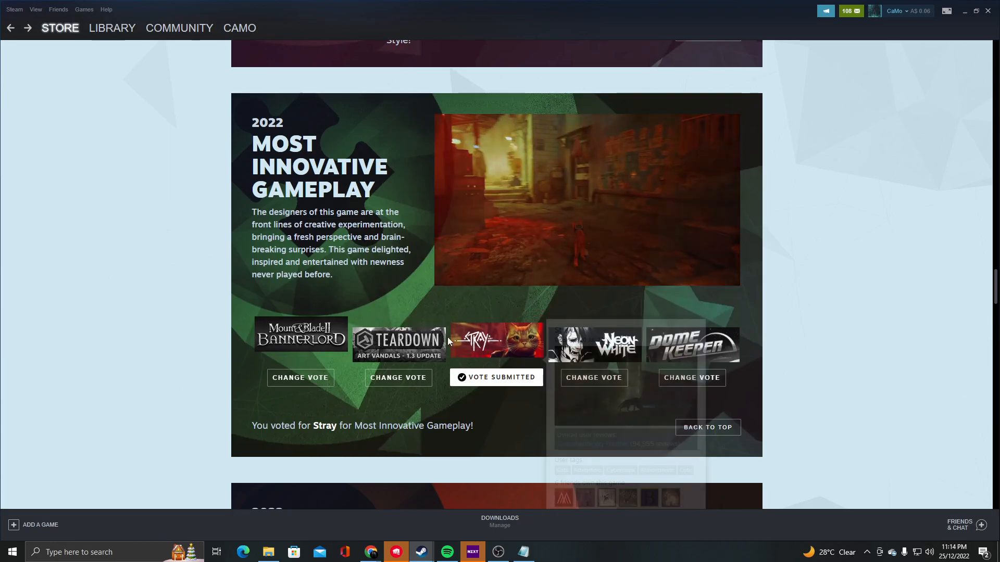
{"action": "mouse_move", "coordinate": [496, 340]}
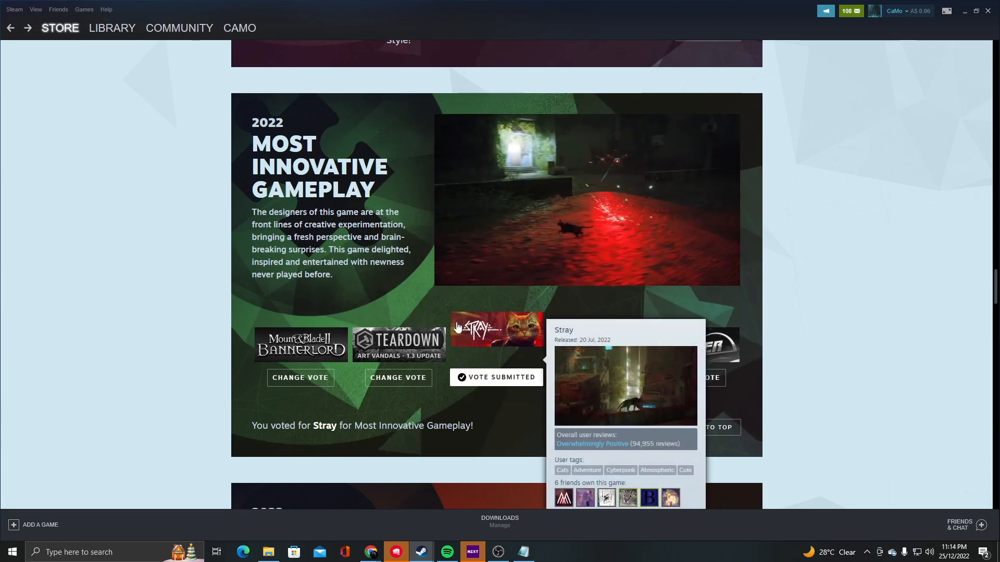
{"action": "scroll", "scroll_direction": "down", "scroll_amount": 3}
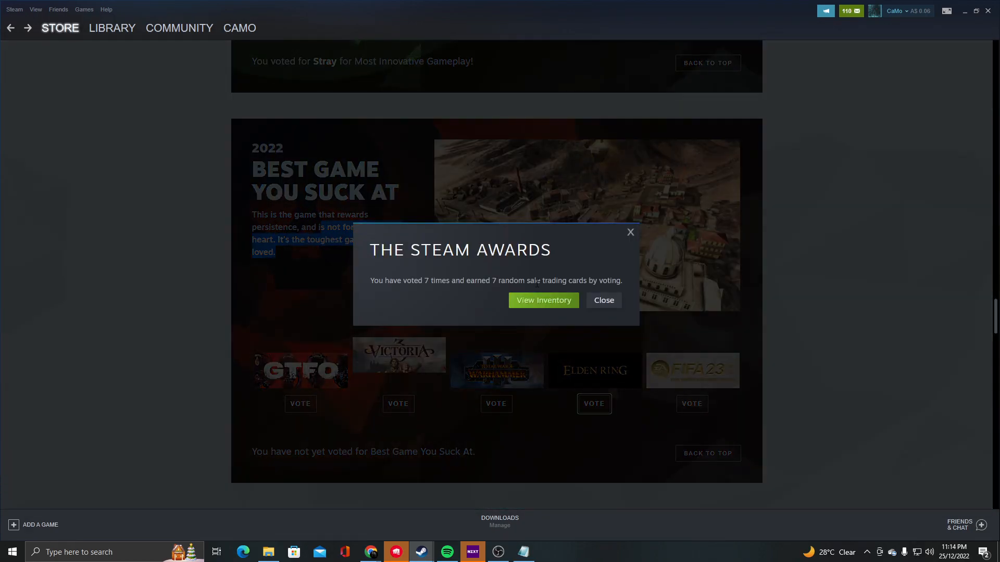
Close the ELDEN RING Best Game You Suck At reward notice and move down to Best Soundtrack.
{"action": "left_click", "coordinate": [602, 300]}
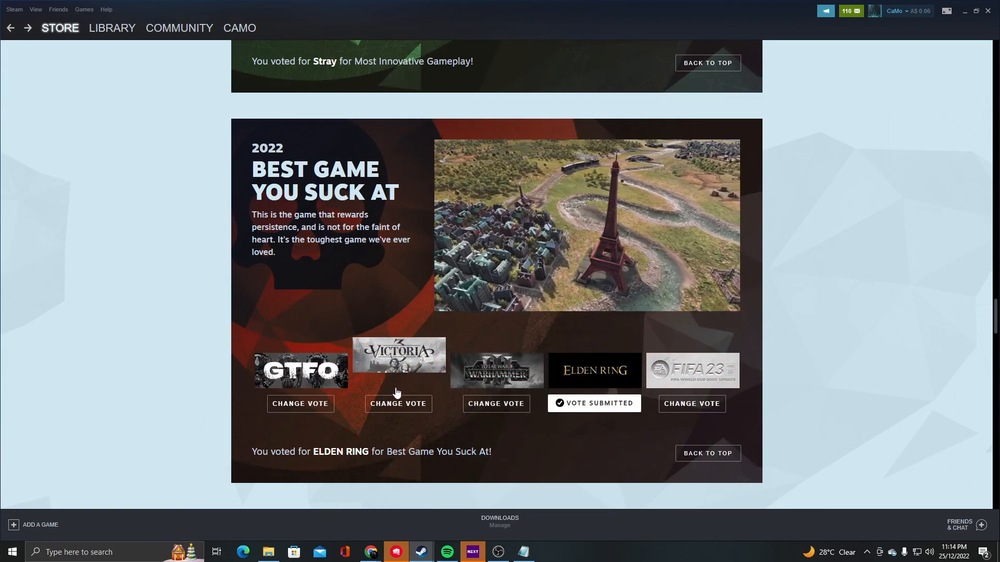
{"action": "mouse_move", "coordinate": [496, 355]}
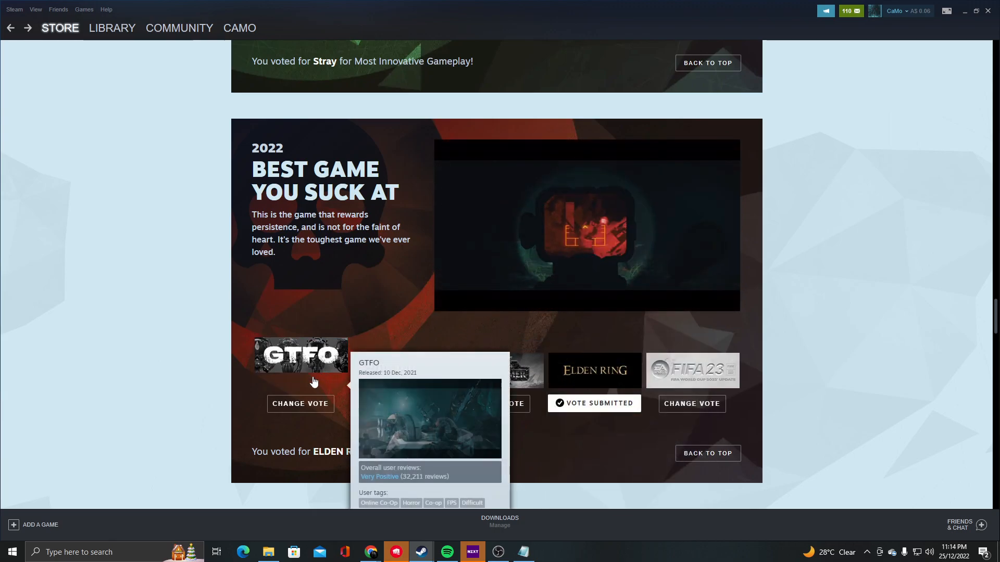
{"action": "mouse_move", "coordinate": [452, 349]}
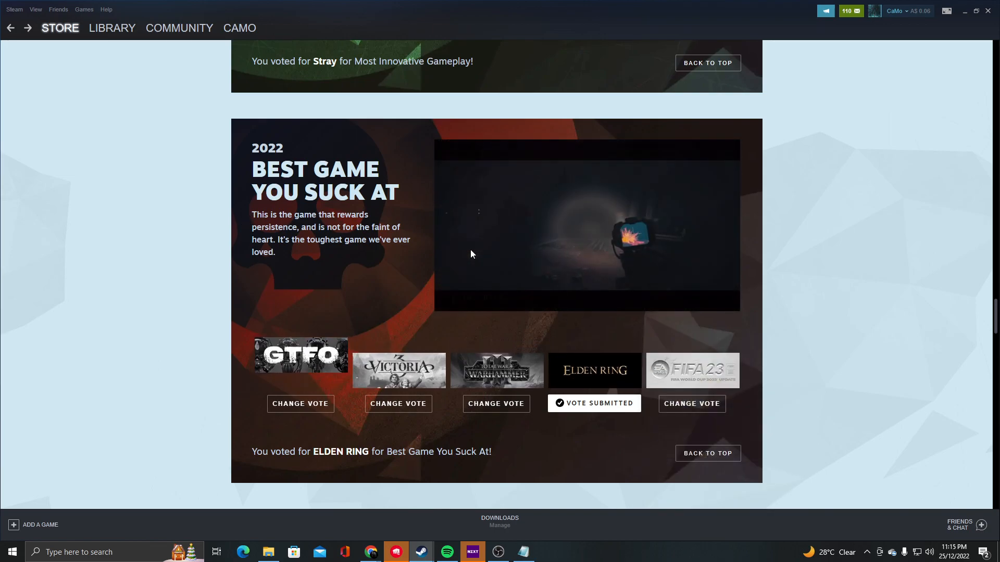
{"action": "scroll", "scroll_direction": "down", "scroll_amount": 3}
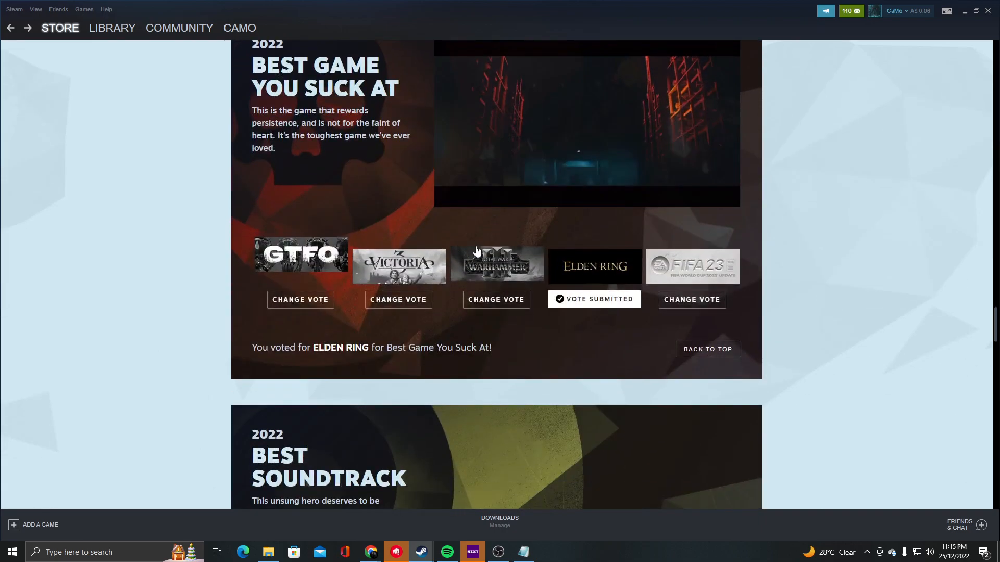
{"action": "scroll", "scroll_direction": "down", "scroll_amount": 3}
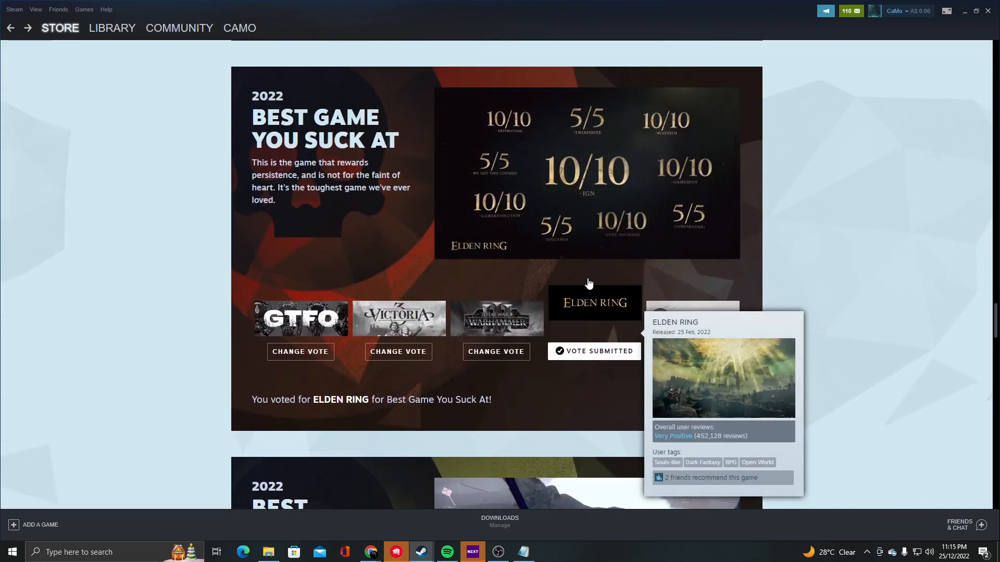
{"action": "scroll", "scroll_direction": "down", "scroll_amount": 3}
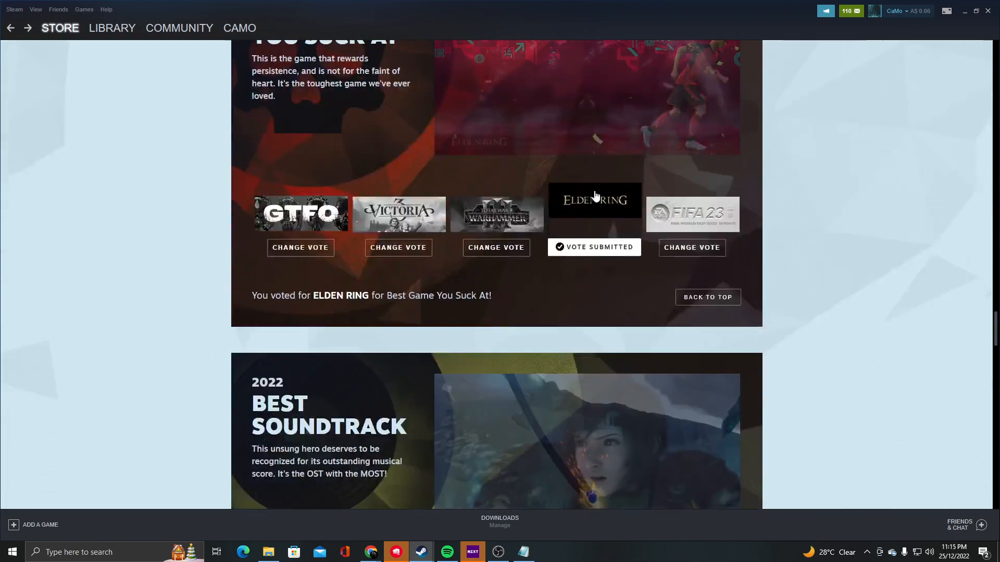
{"action": "scroll", "scroll_direction": "down", "scroll_amount": 3}
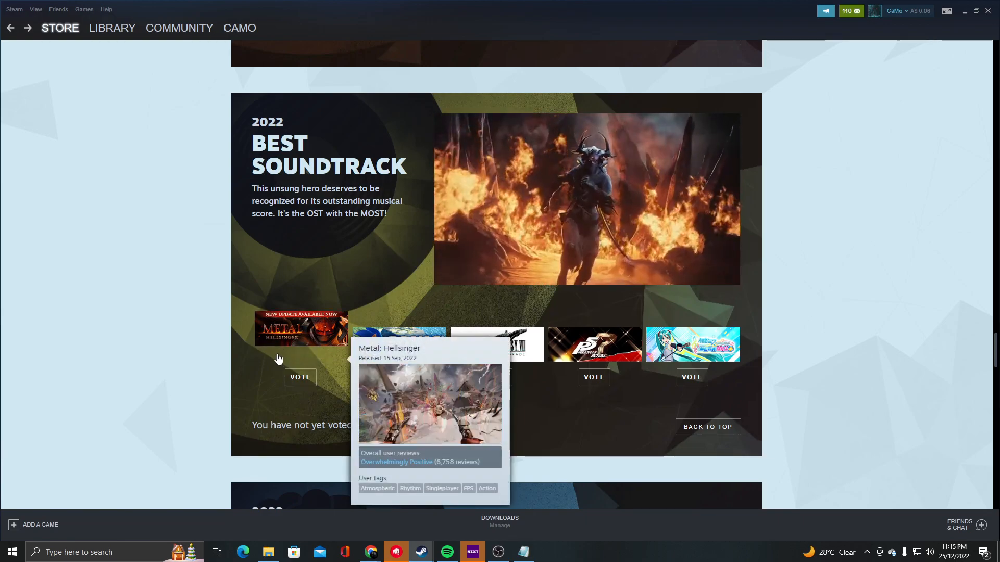
Vote FINAL FANTASY VII REMAKE INTERGRADE for Best Soundtrack and close the reward notice.
{"action": "left_click", "coordinate": [301, 377]}
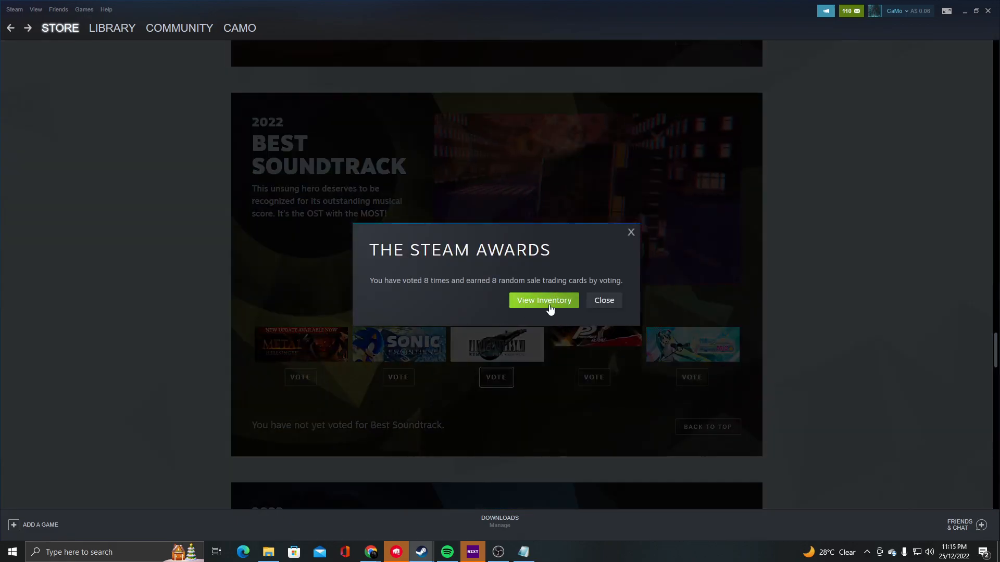
{"action": "left_click", "coordinate": [603, 301]}
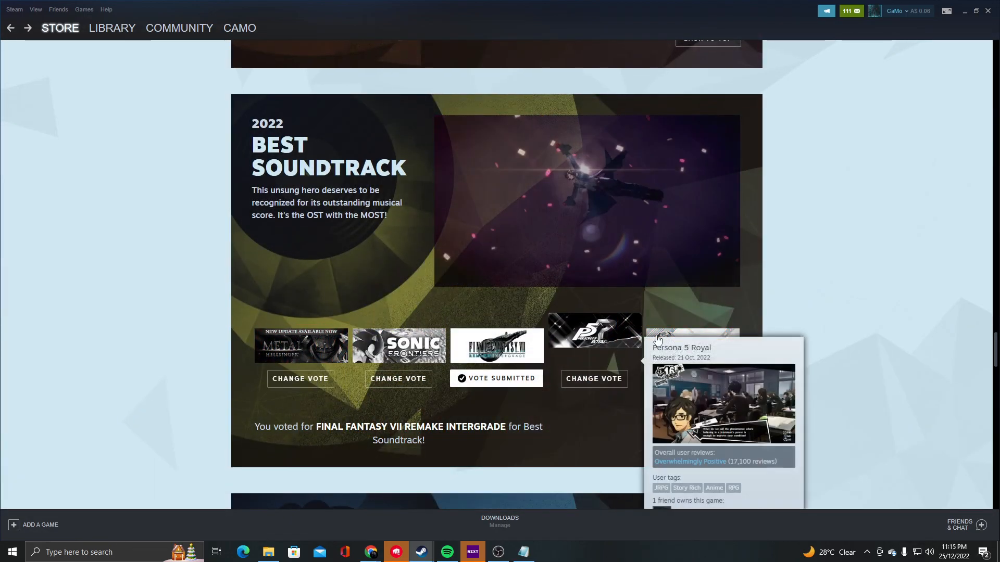
{"action": "mouse_move", "coordinate": [692, 330]}
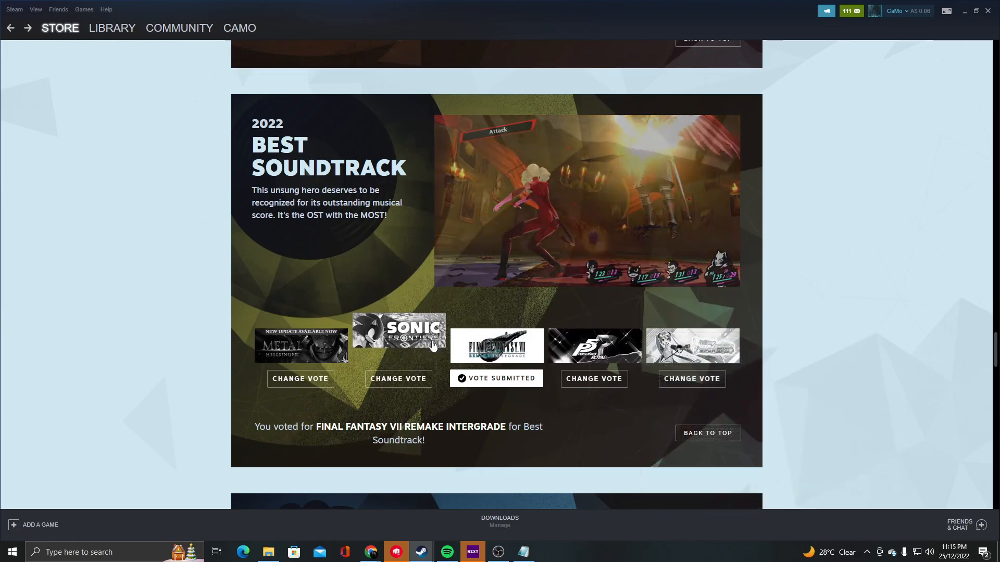
{"action": "scroll", "scroll_direction": "down", "scroll_amount": 3}
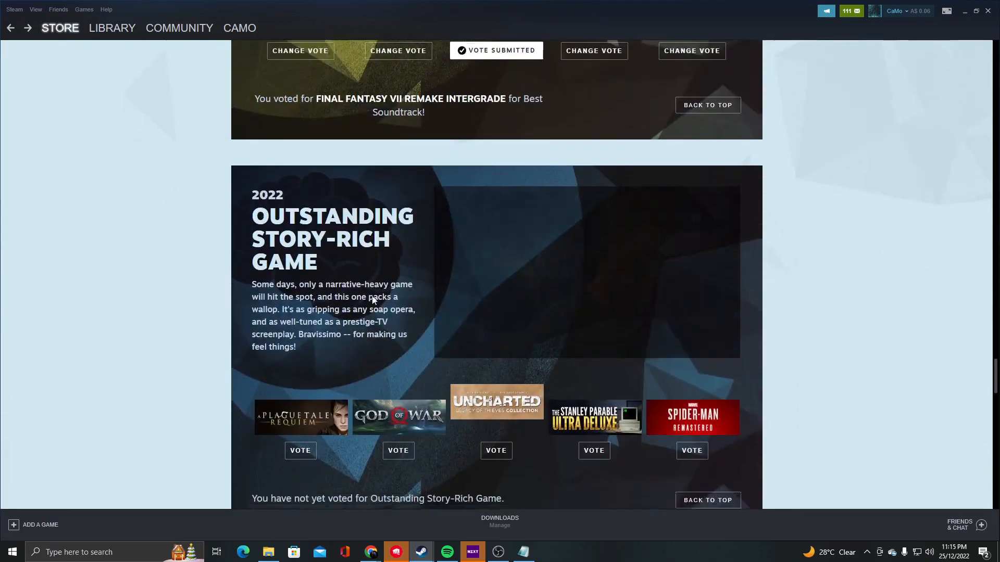
Vote The Stanley Parable: Ultra Deluxe for Outstanding Story-Rich Game and close the reward notice.
{"action": "scroll", "scroll_direction": "down", "scroll_amount": 3}
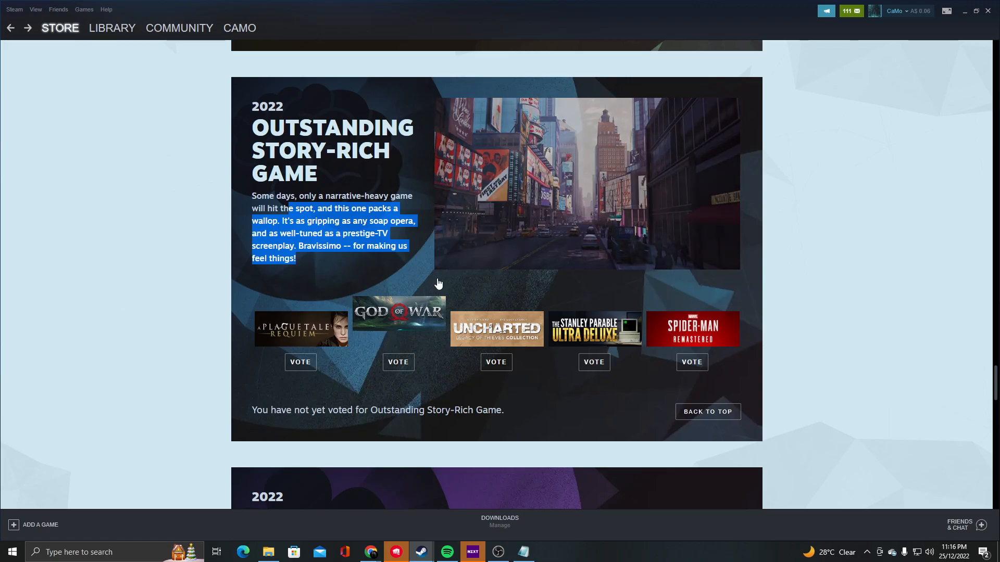
{"action": "mouse_move", "coordinate": [496, 329]}
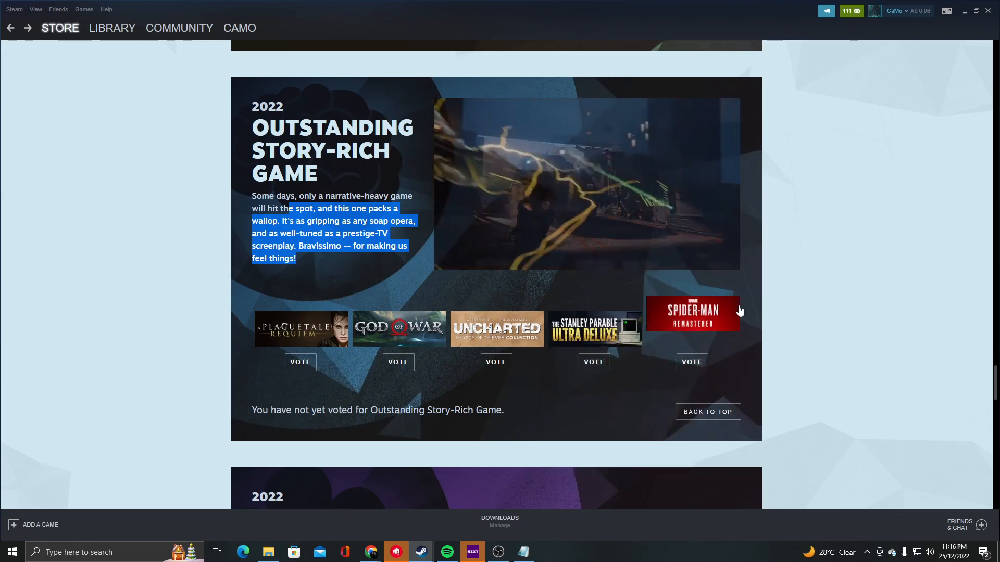
{"action": "mouse_move", "coordinate": [693, 312]}
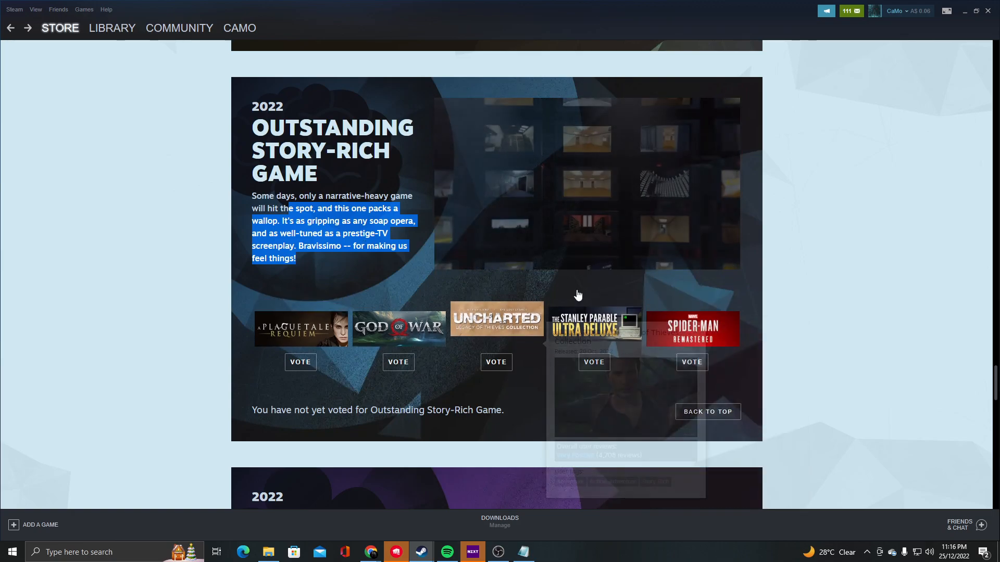
{"action": "left_click", "coordinate": [593, 363]}
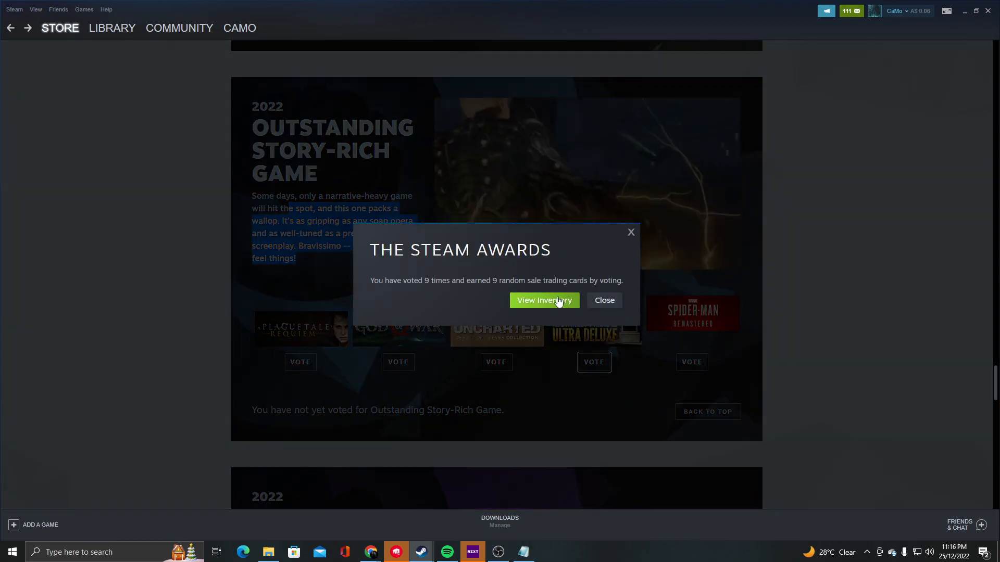
{"action": "left_click", "coordinate": [603, 300]}
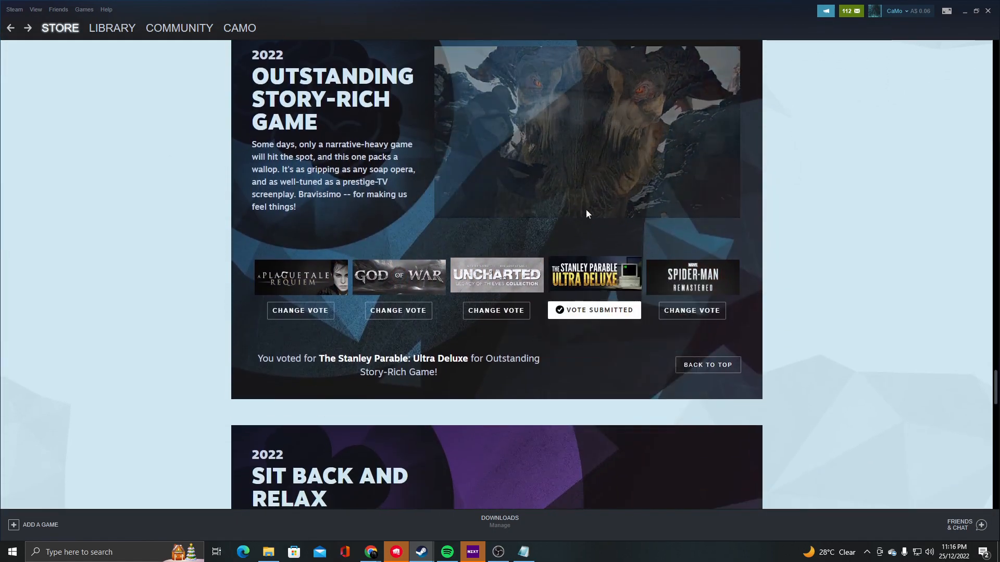
{"action": "mouse_move", "coordinate": [593, 261]}
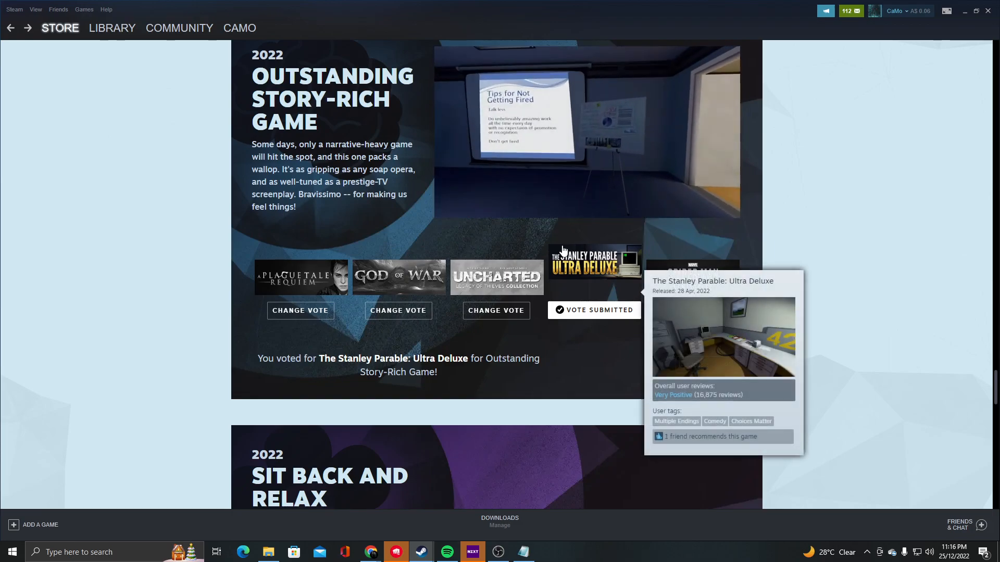
{"action": "mouse_move", "coordinate": [511, 235]}
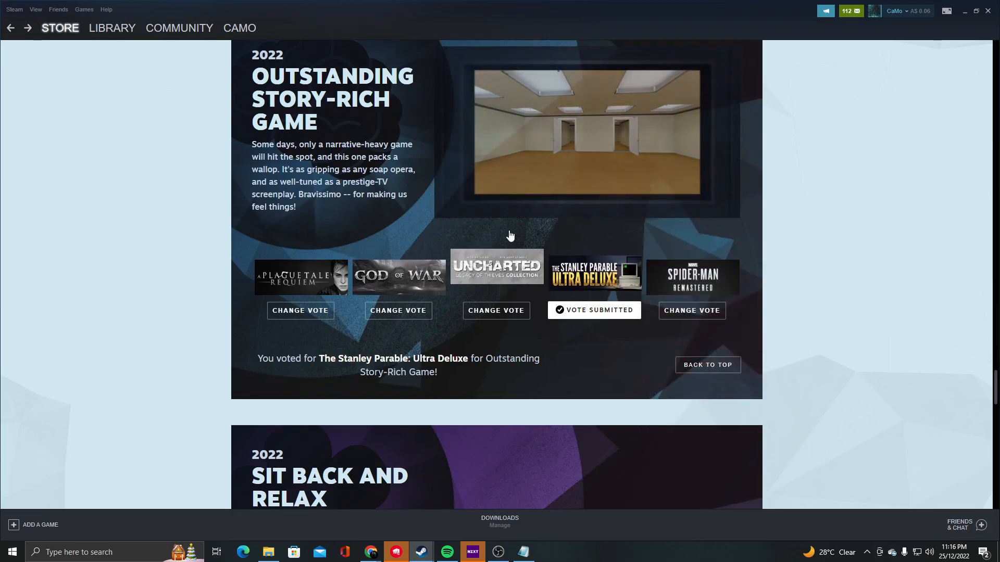
{"action": "mouse_move", "coordinate": [594, 264]}
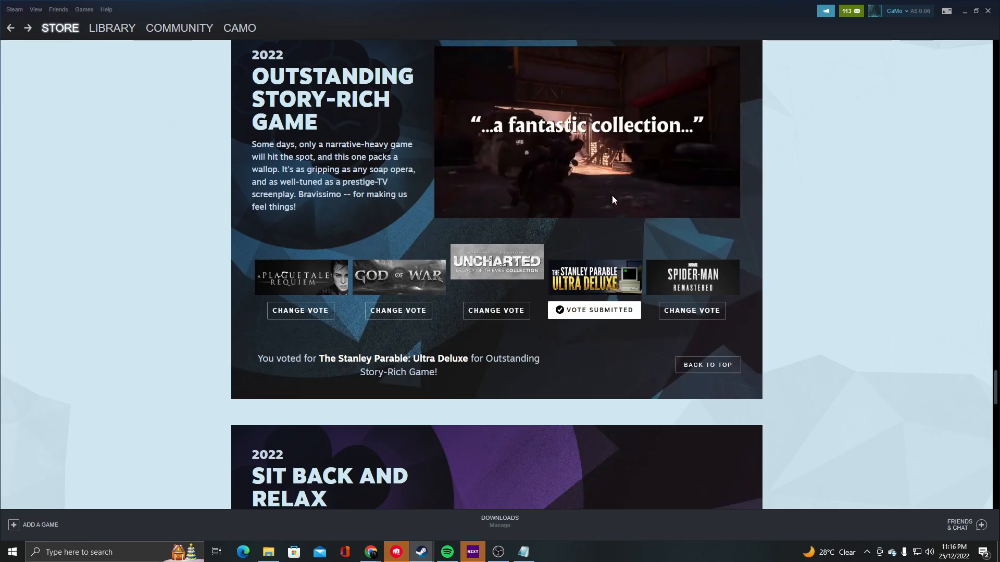
{"action": "scroll", "scroll_direction": "down", "scroll_amount": 3}
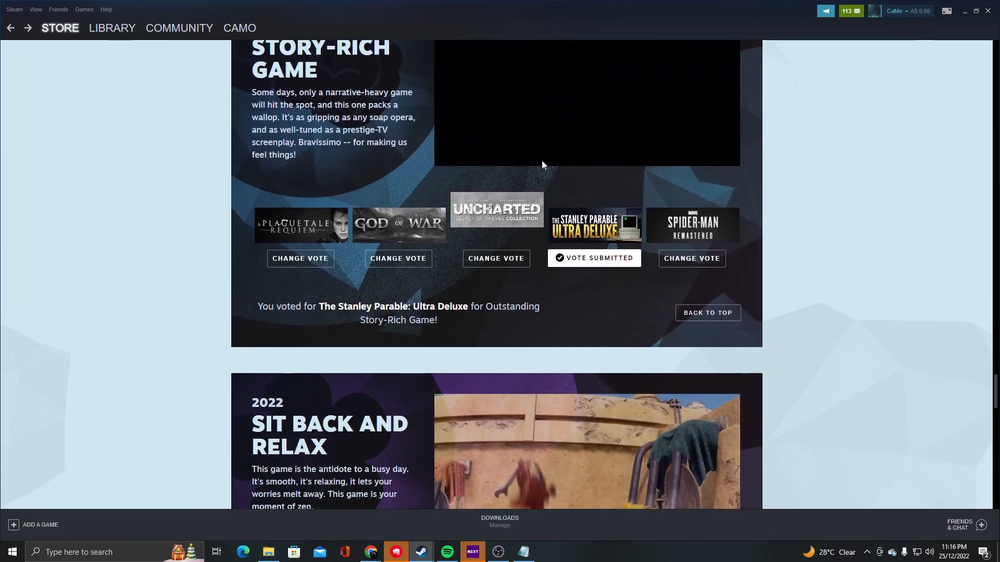
{"action": "scroll", "scroll_direction": "down", "scroll_amount": 3}
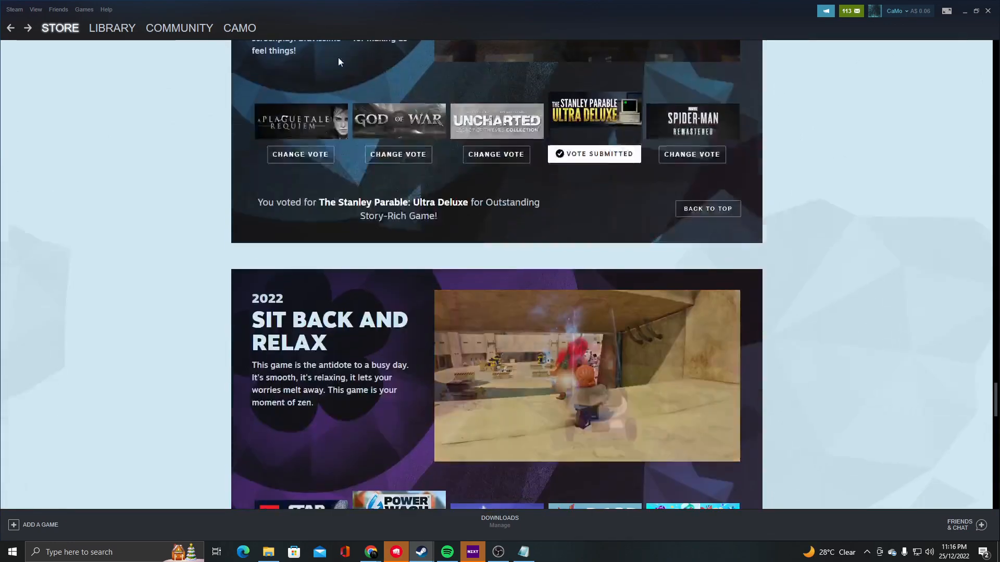
{"action": "scroll", "scroll_direction": "up", "scroll_amount": 3}
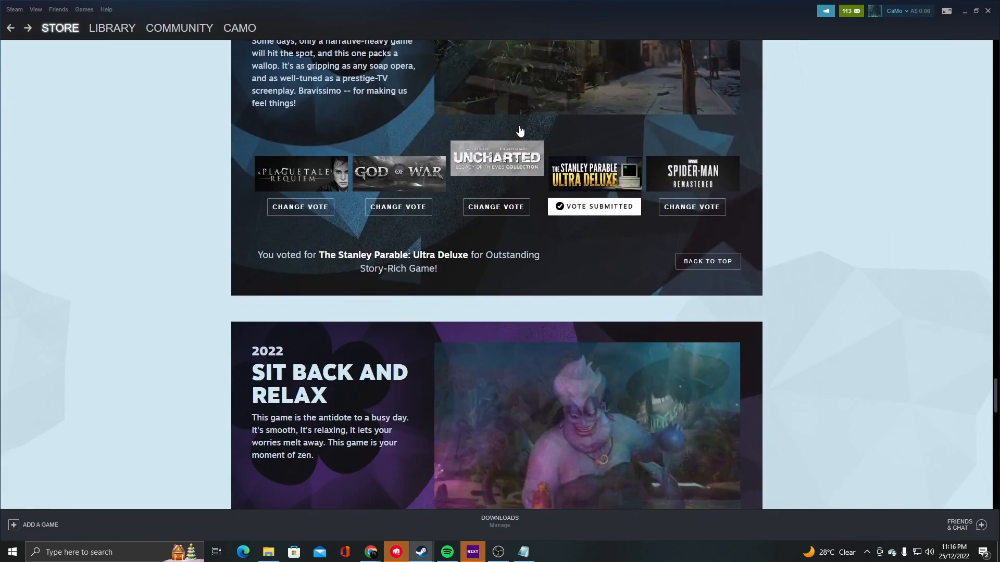
{"action": "scroll", "scroll_direction": "down", "scroll_amount": 3}
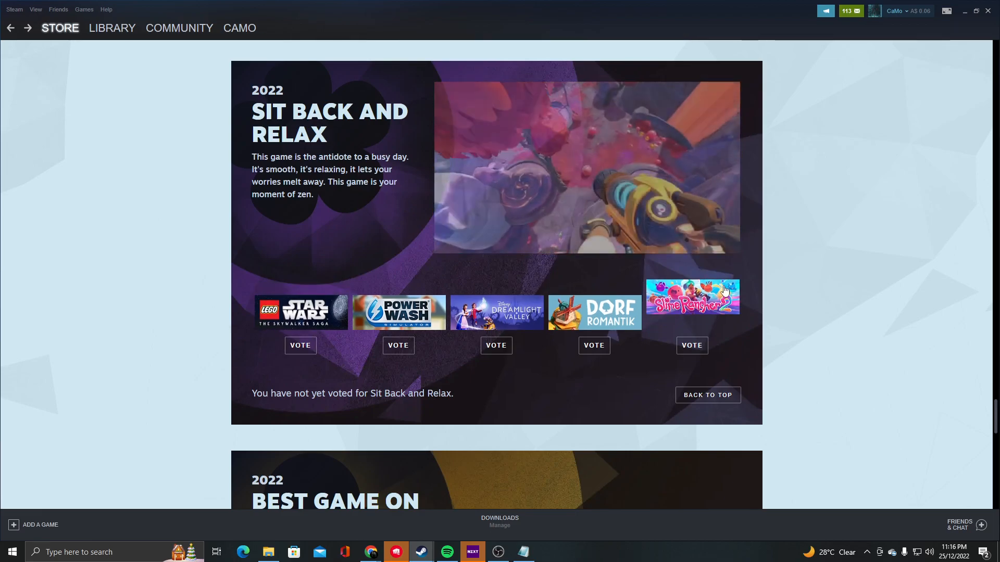
{"action": "mouse_move", "coordinate": [594, 312]}
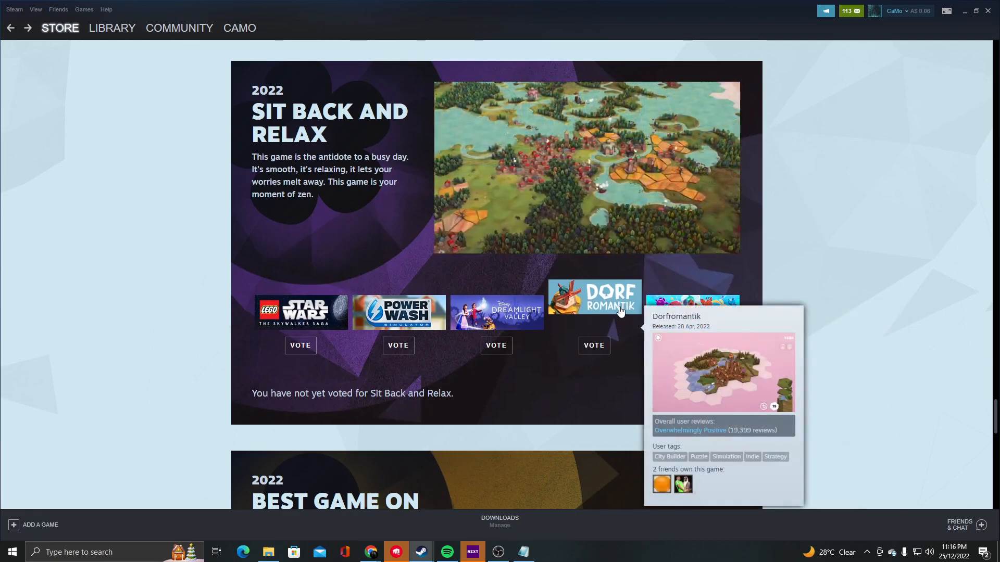
{"action": "mouse_move", "coordinate": [496, 298]}
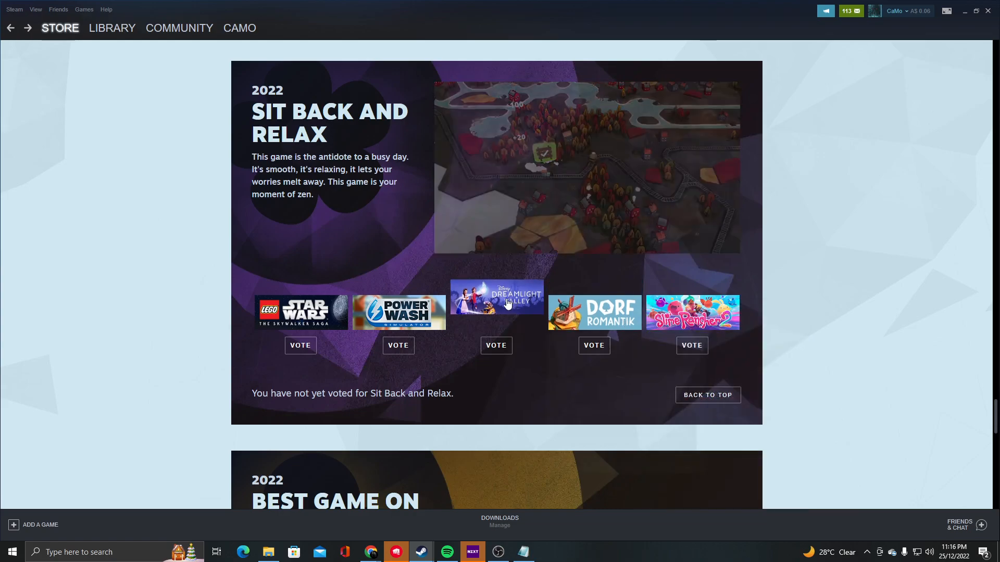
{"action": "mouse_move", "coordinate": [398, 312]}
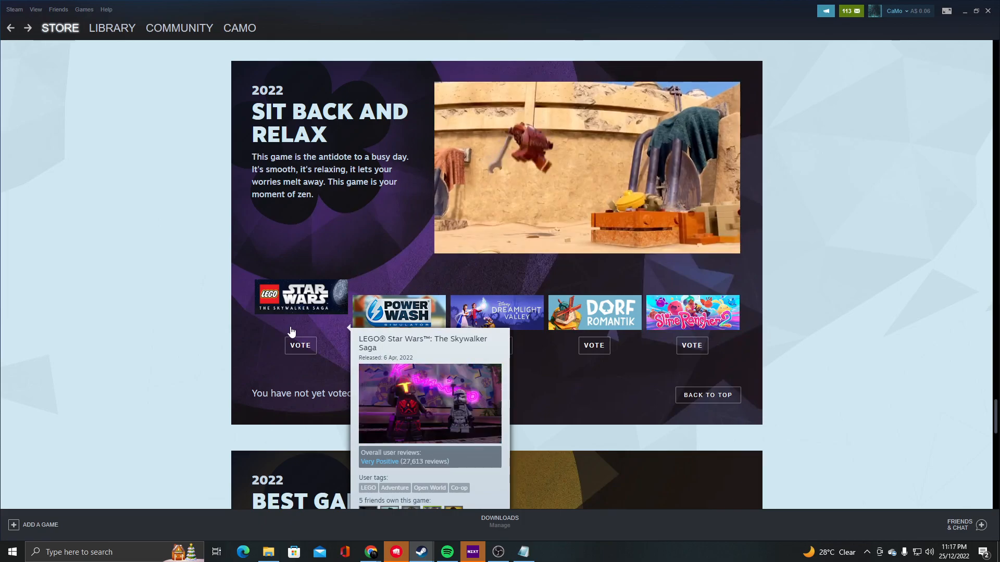
Vote LEGO Star Wars: The Skywalker Saga for Sit Back and Relax, close the notice, and reach Best Game on the Go.
{"action": "left_click", "coordinate": [300, 345]}
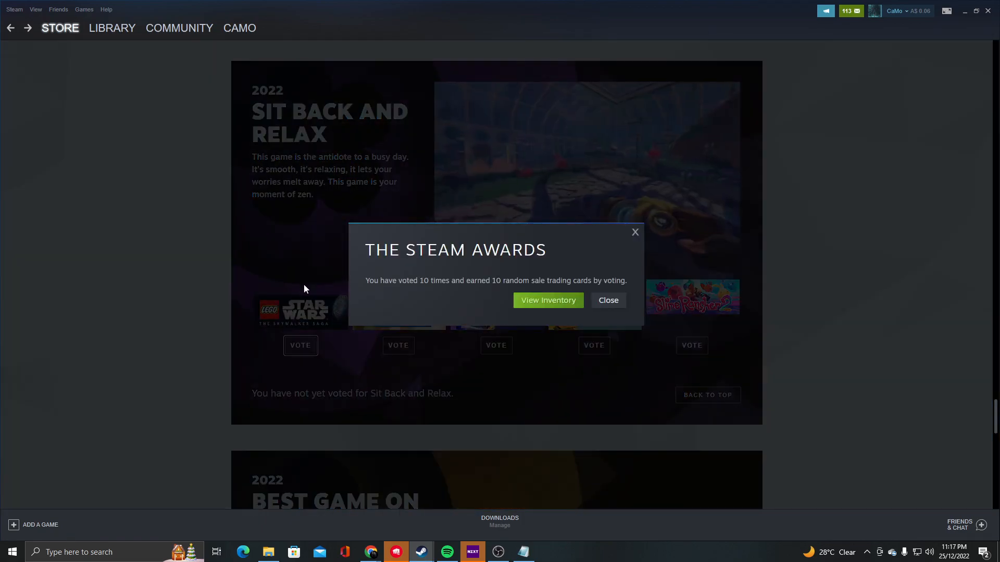
{"action": "left_click", "coordinate": [607, 300]}
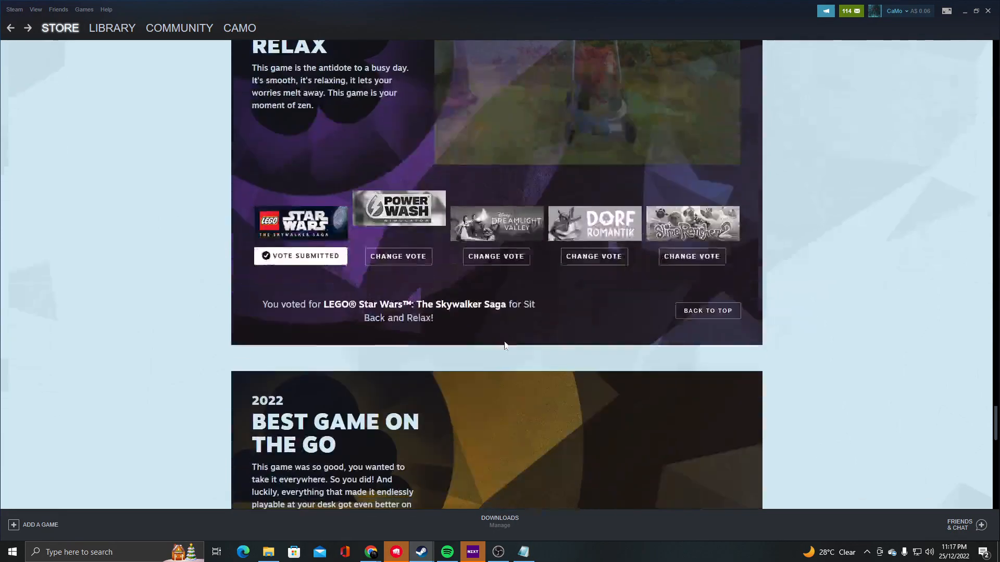
{"action": "scroll", "scroll_direction": "up", "scroll_amount": 3}
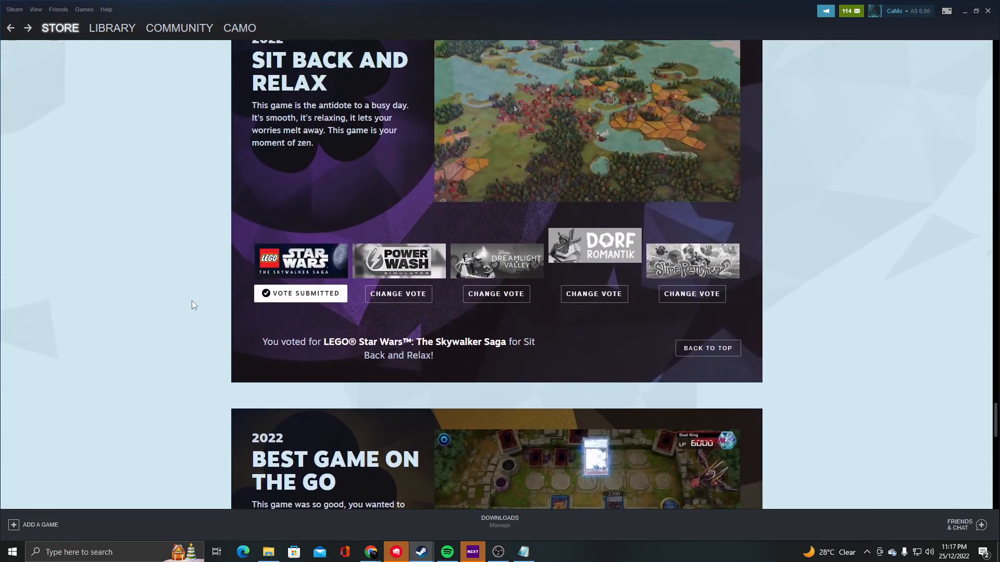
{"action": "scroll", "scroll_direction": "down", "scroll_amount": 3}
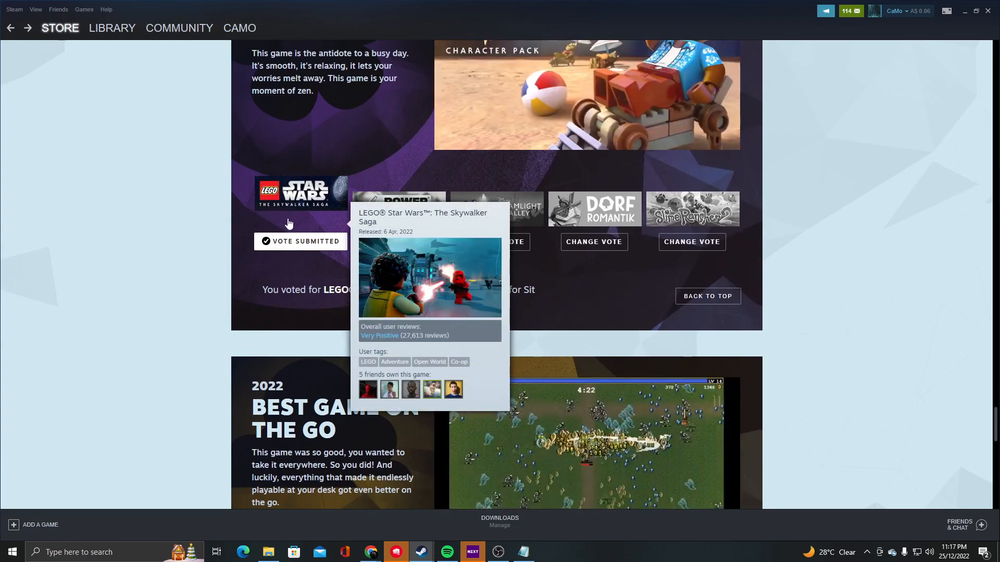
{"action": "scroll", "scroll_direction": "up", "scroll_amount": 3}
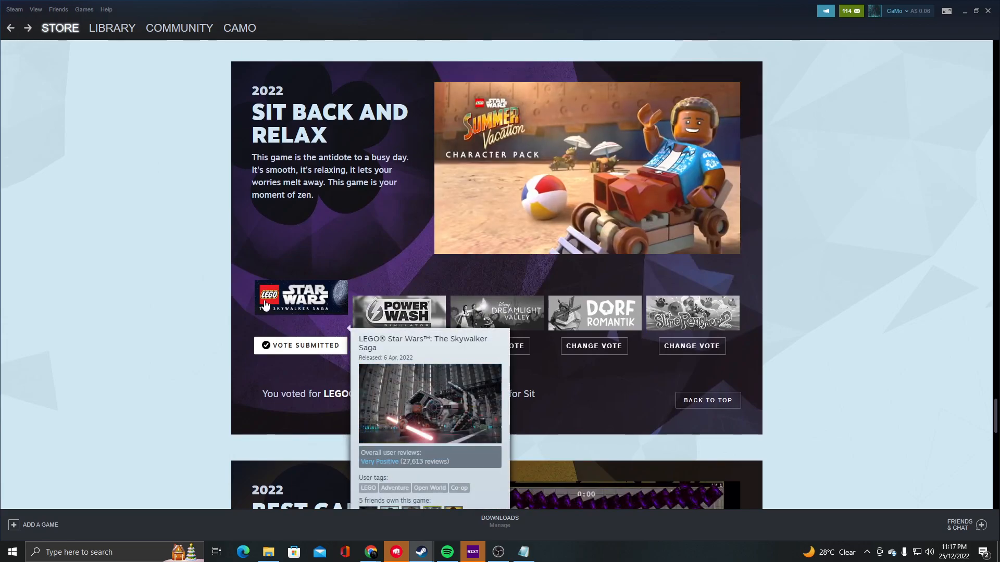
{"action": "scroll", "scroll_direction": "down", "scroll_amount": 3}
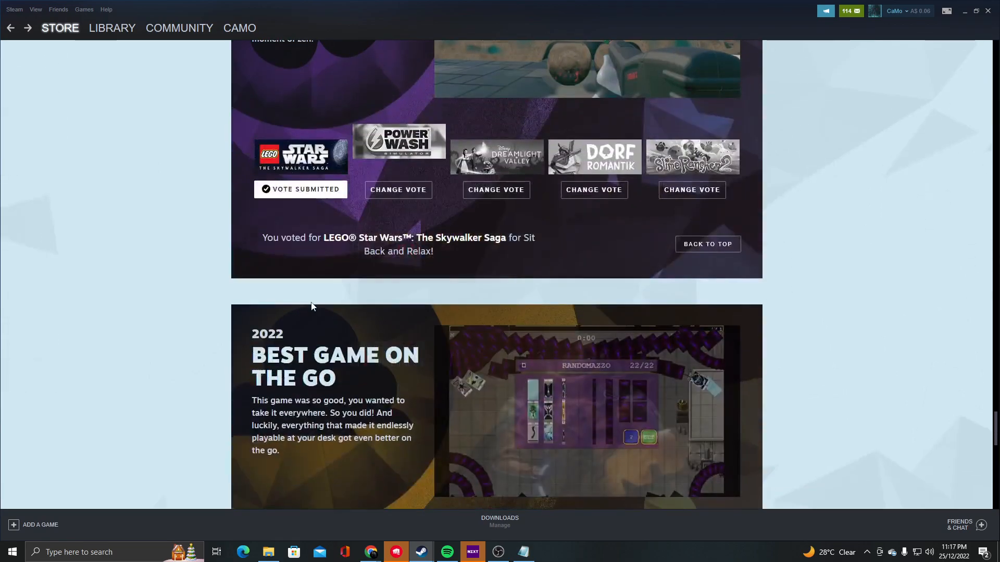
{"action": "scroll", "scroll_direction": "down", "scroll_amount": 3}
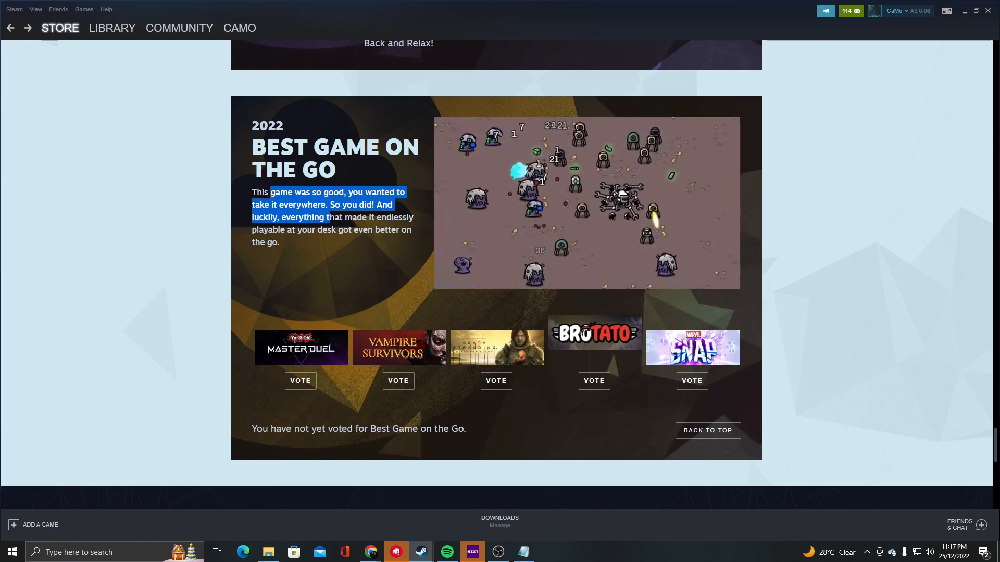
Vote Brotato for Best Game on the Go and dismiss the trading card reward message.
{"action": "scroll", "scroll_direction": "down", "scroll_amount": 3}
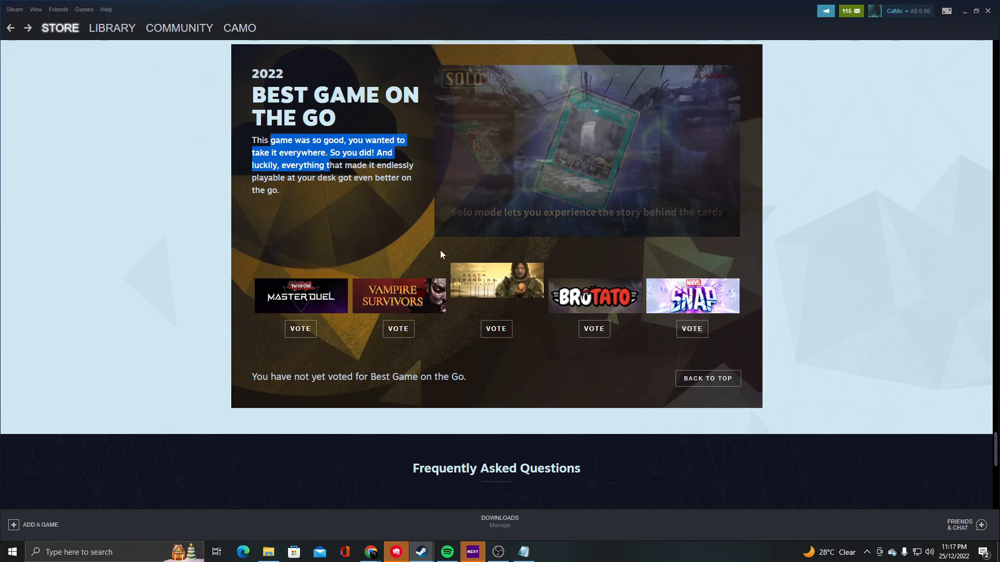
{"action": "mouse_move", "coordinate": [398, 290]}
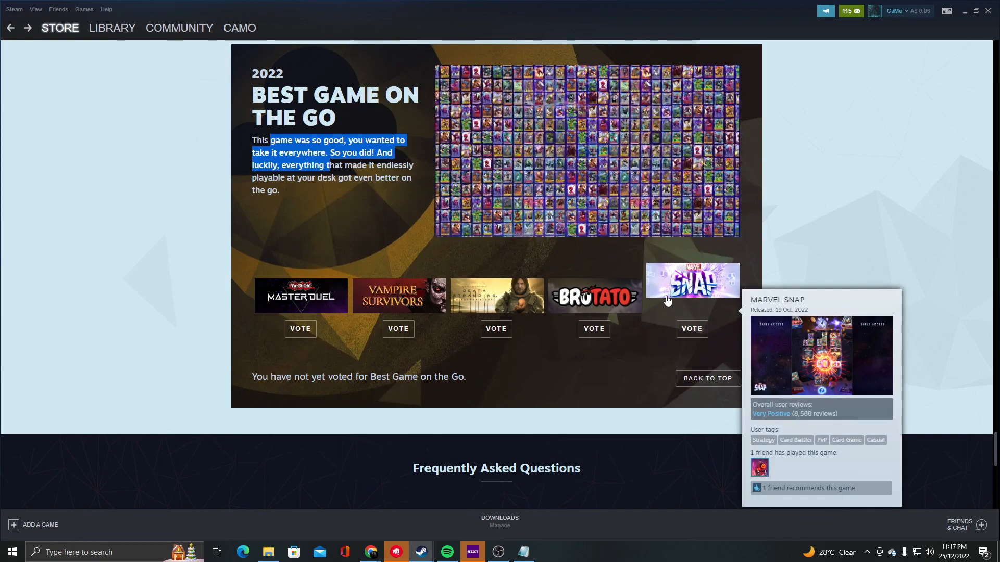
{"action": "mouse_move", "coordinate": [594, 296]}
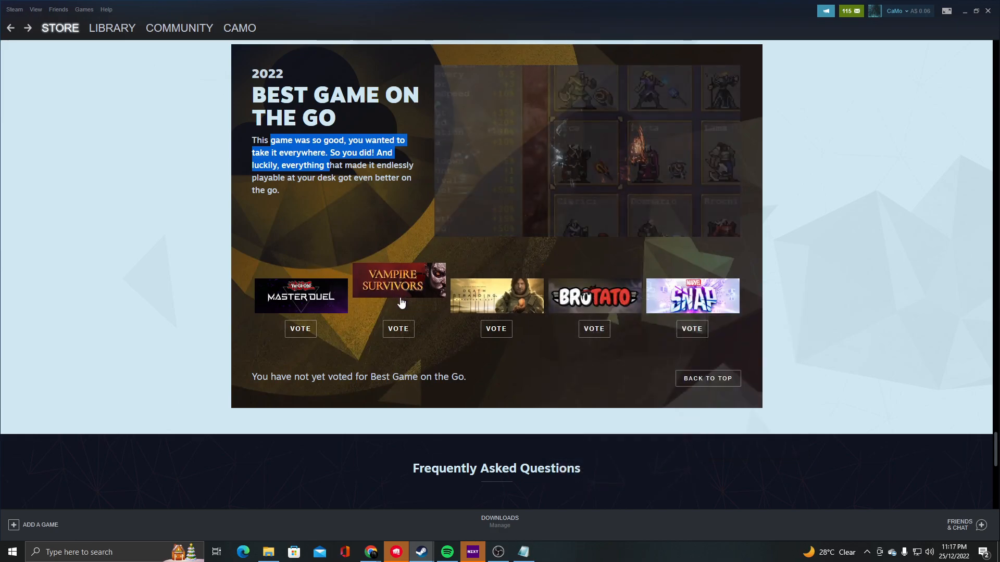
{"action": "mouse_move", "coordinate": [301, 296]}
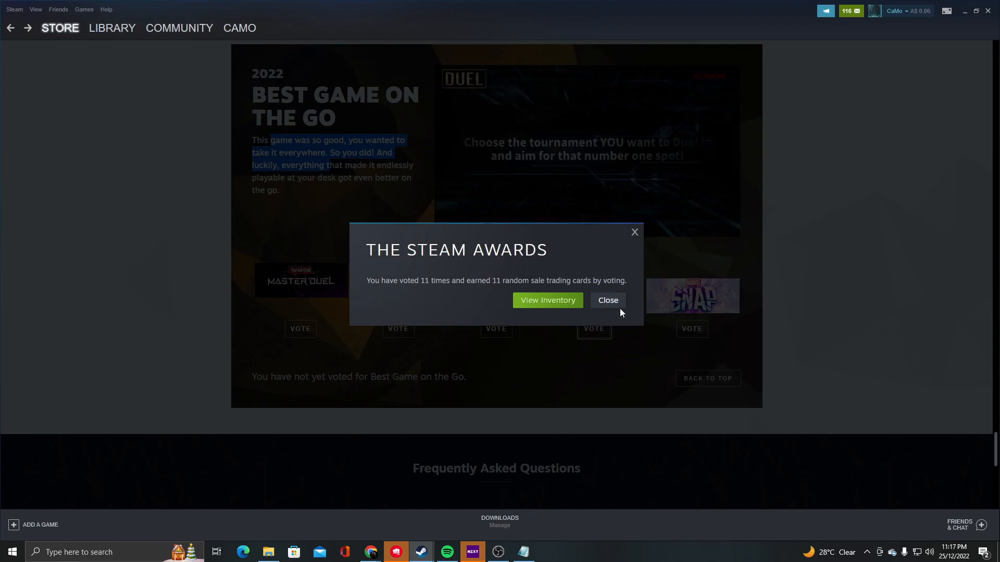
{"action": "left_click", "coordinate": [606, 301]}
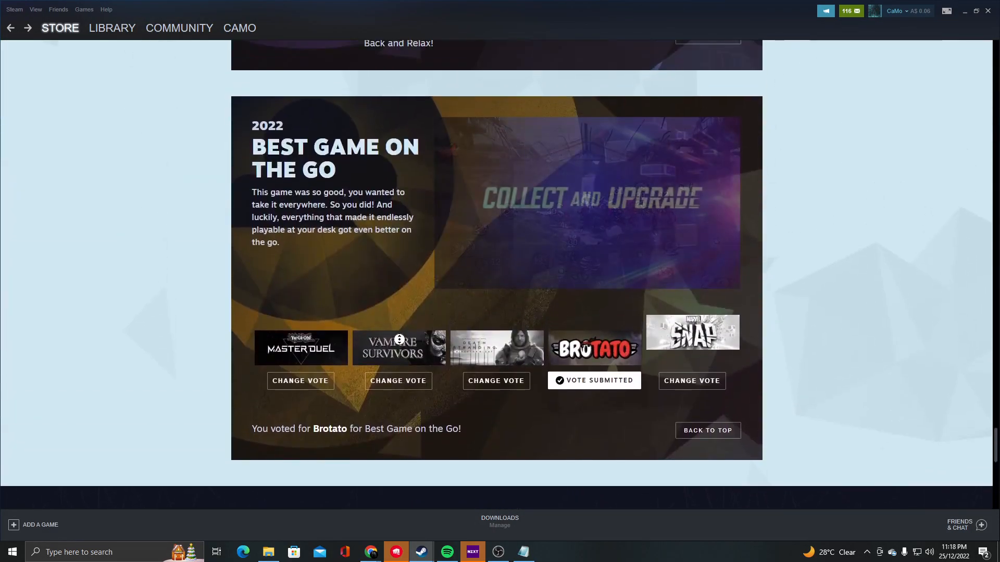
{"action": "scroll", "scroll_direction": "up", "scroll_amount": 3}
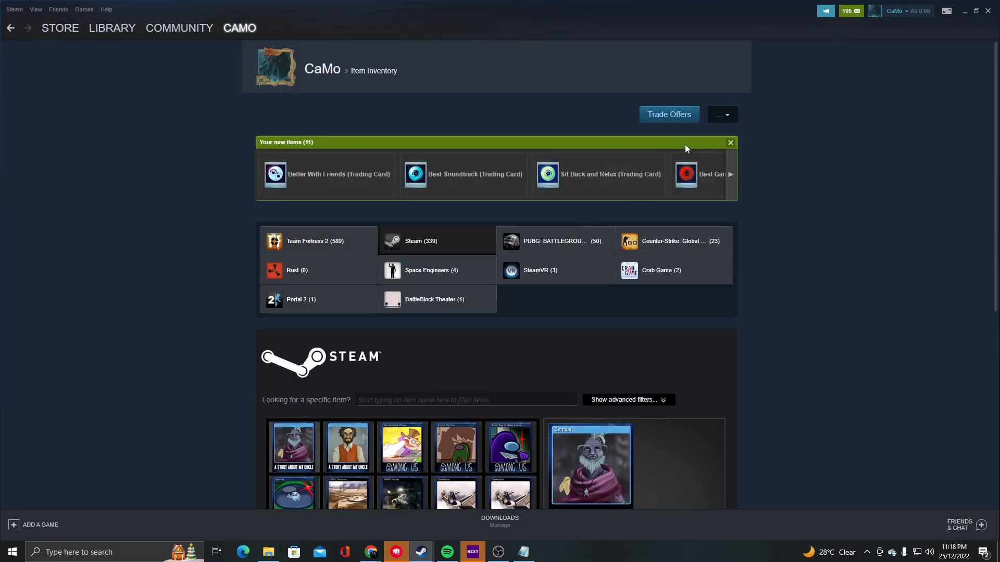
Page through the 'Your new items' strip and browse the 11 new award trading cards.
{"action": "left_click", "coordinate": [731, 174]}
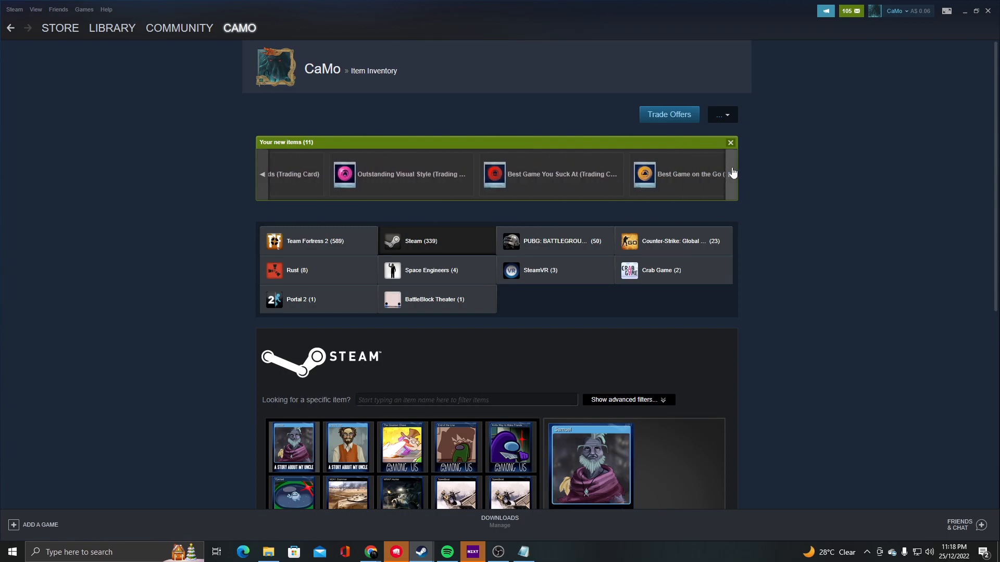
{"action": "left_click", "coordinate": [732, 173]}
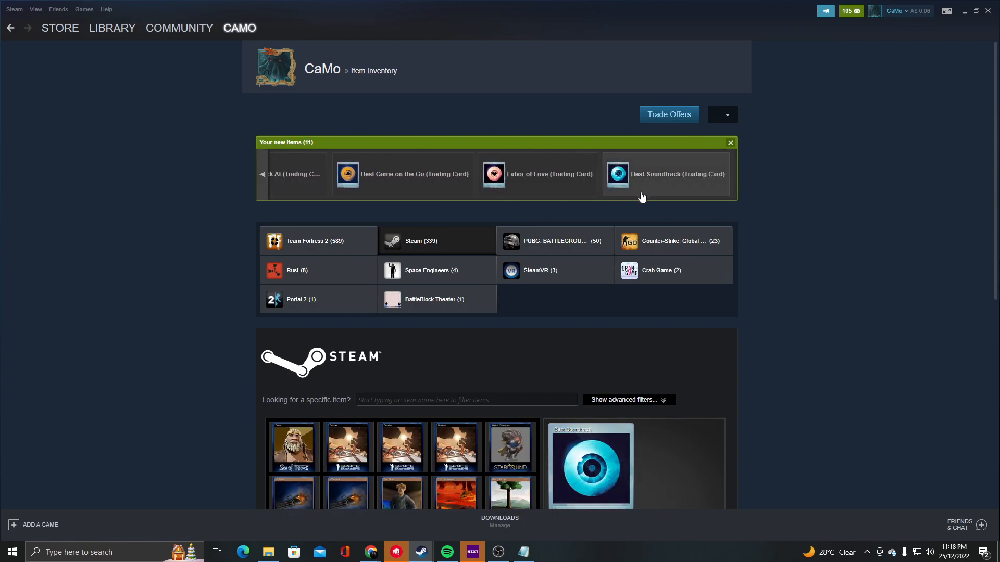
{"action": "scroll", "scroll_direction": "down", "scroll_amount": 3}
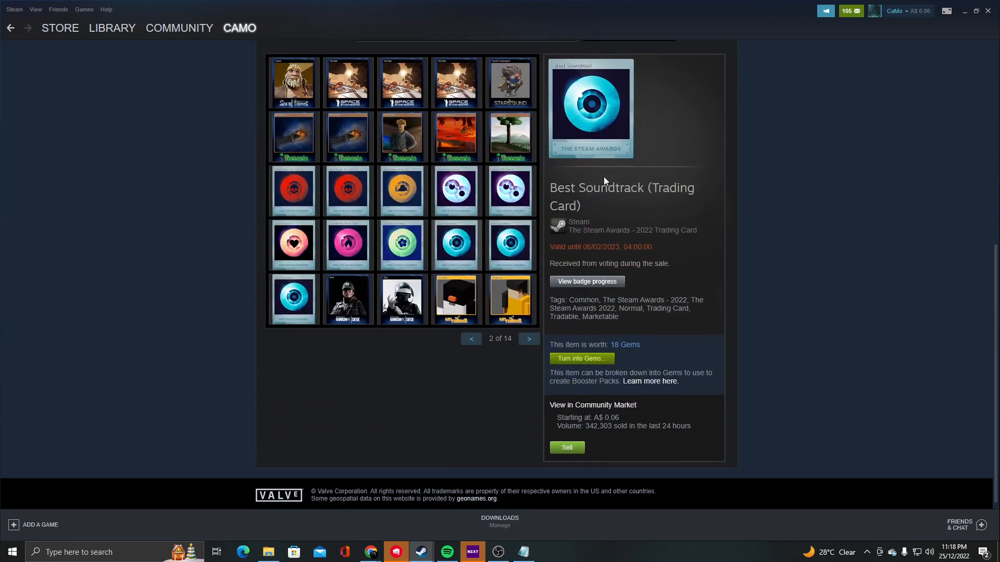
{"action": "scroll", "scroll_direction": "up", "scroll_amount": 3}
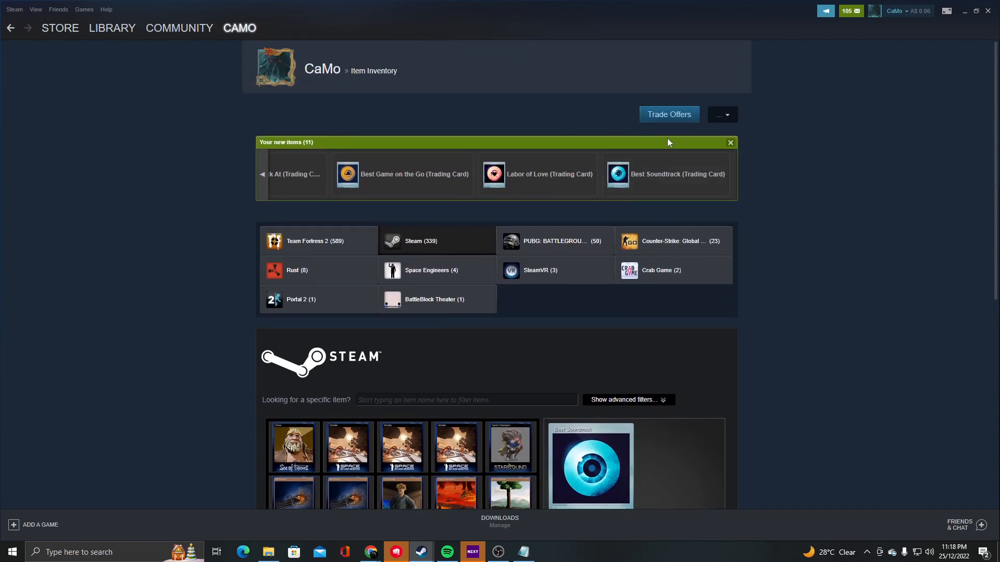